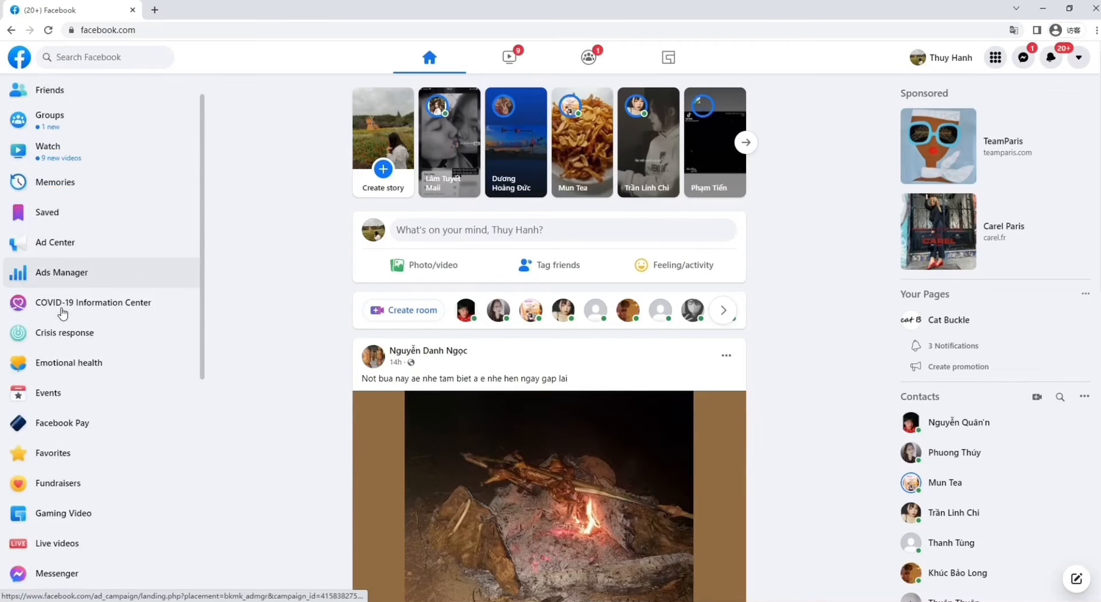
Show the list of managed Pages, including Ulego and Cat Buckle.
{"action": "scroll", "scroll_direction": "down", "scroll_amount": 3}
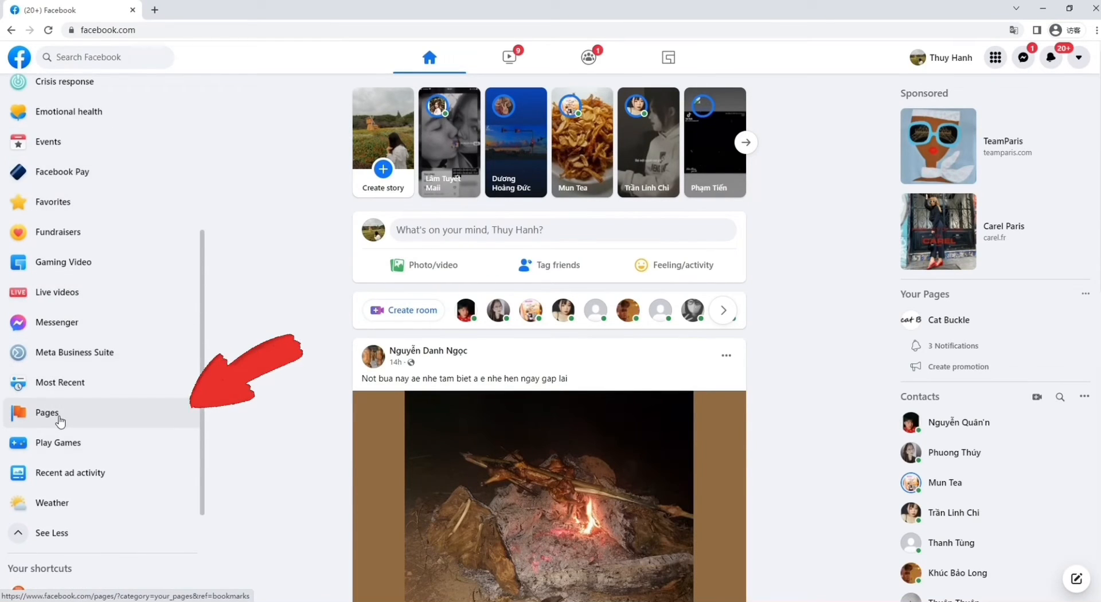
{"action": "left_click", "coordinate": [47, 414]}
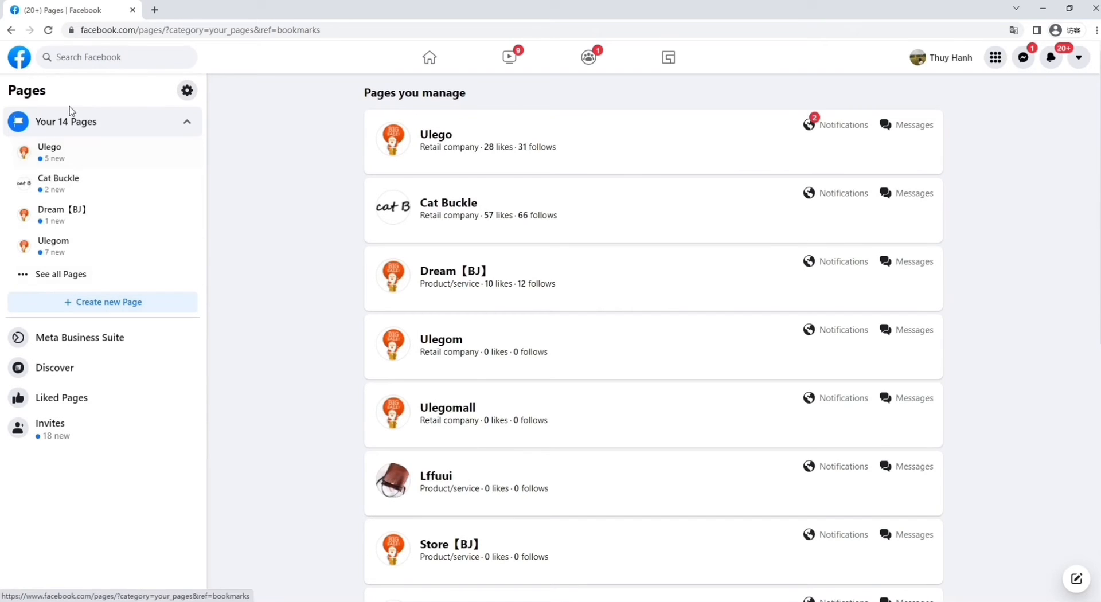
Abandon the unfinished new-Page draft and land on Cat Buckle's management view.
{"action": "left_click", "coordinate": [102, 302]}
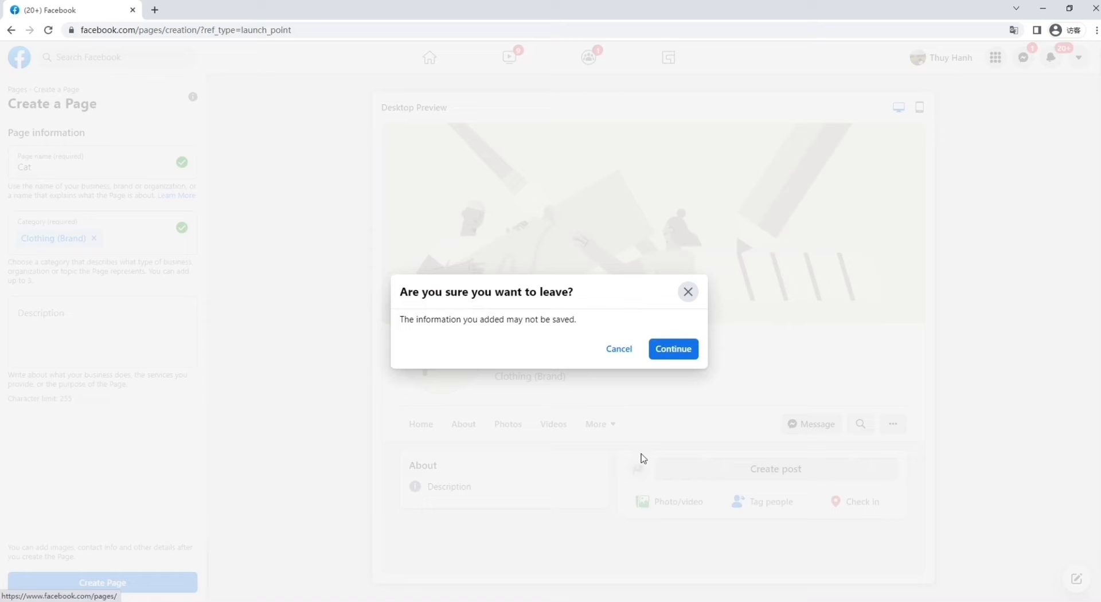
{"action": "left_click", "coordinate": [672, 349]}
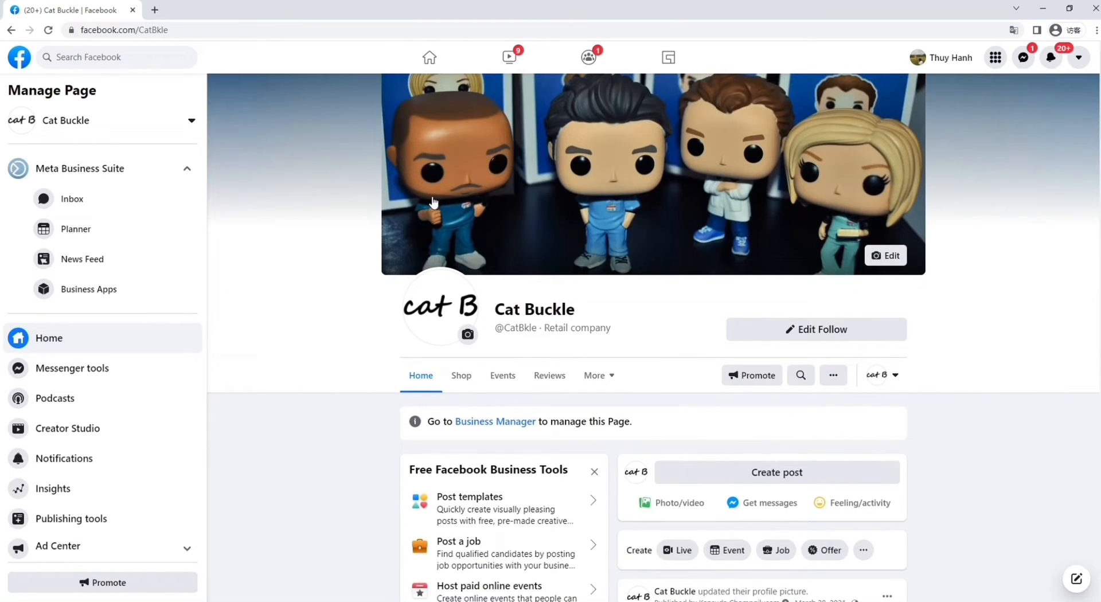
{"action": "mouse_move", "coordinate": [671, 331]}
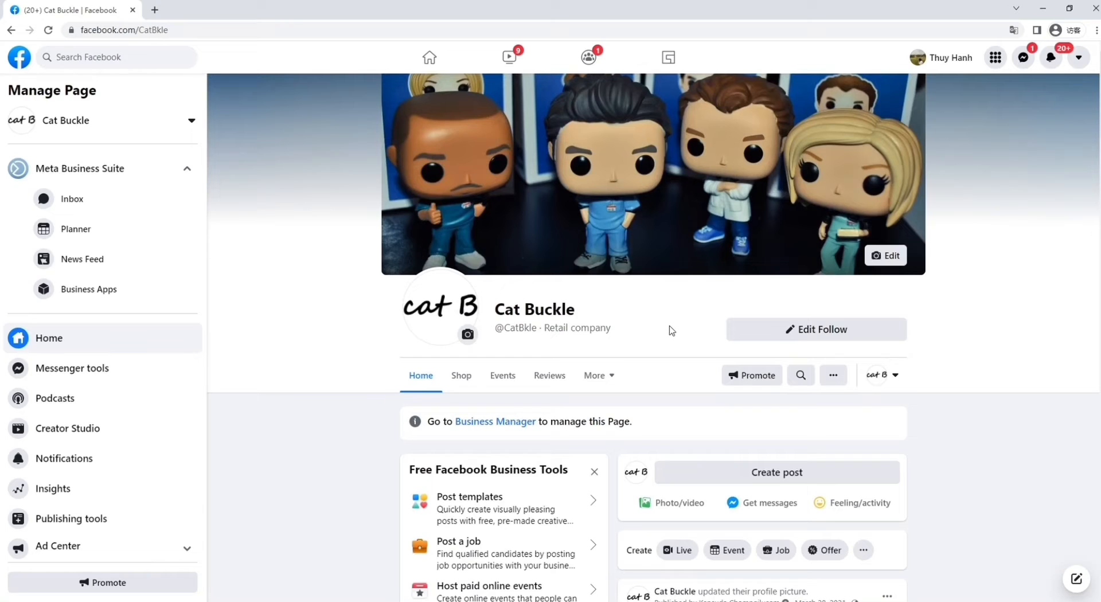
{"action": "mouse_move", "coordinate": [467, 336]}
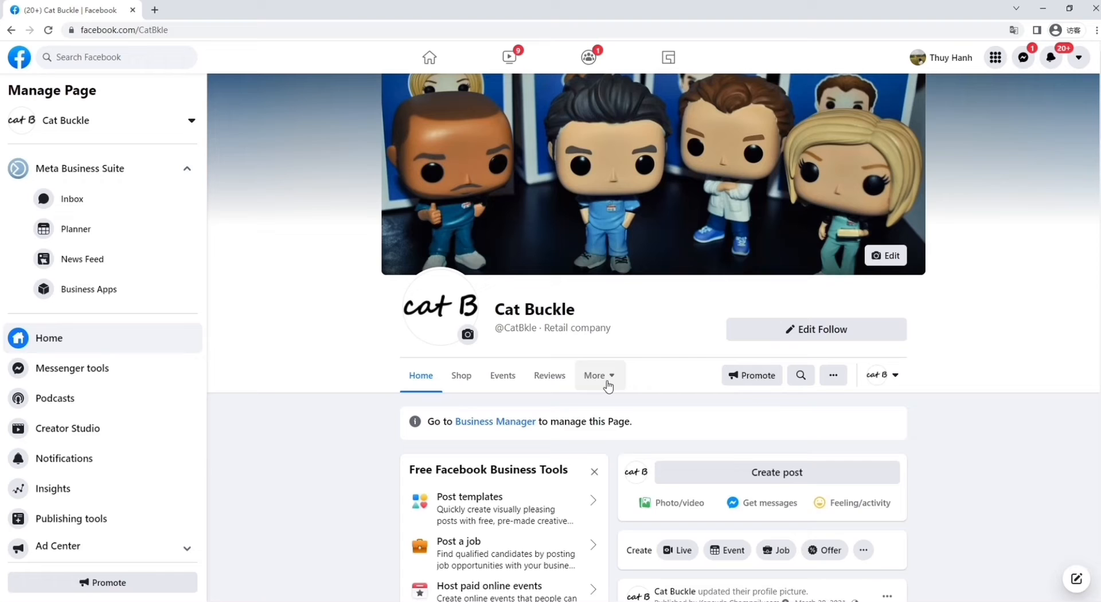
{"action": "left_click", "coordinate": [595, 376]}
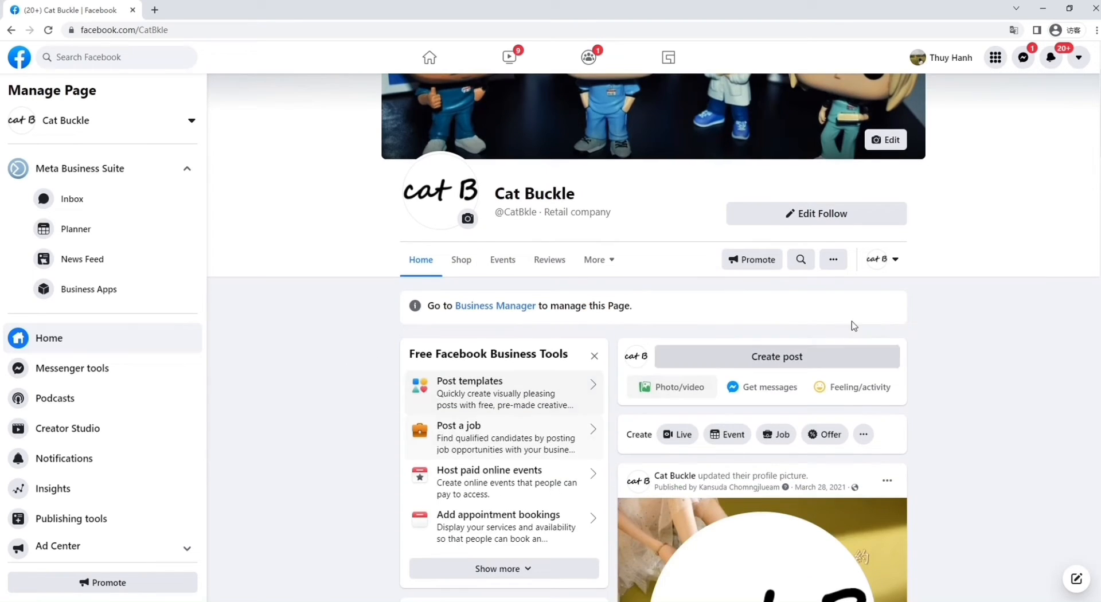
{"action": "scroll", "scroll_direction": "down", "scroll_amount": 3}
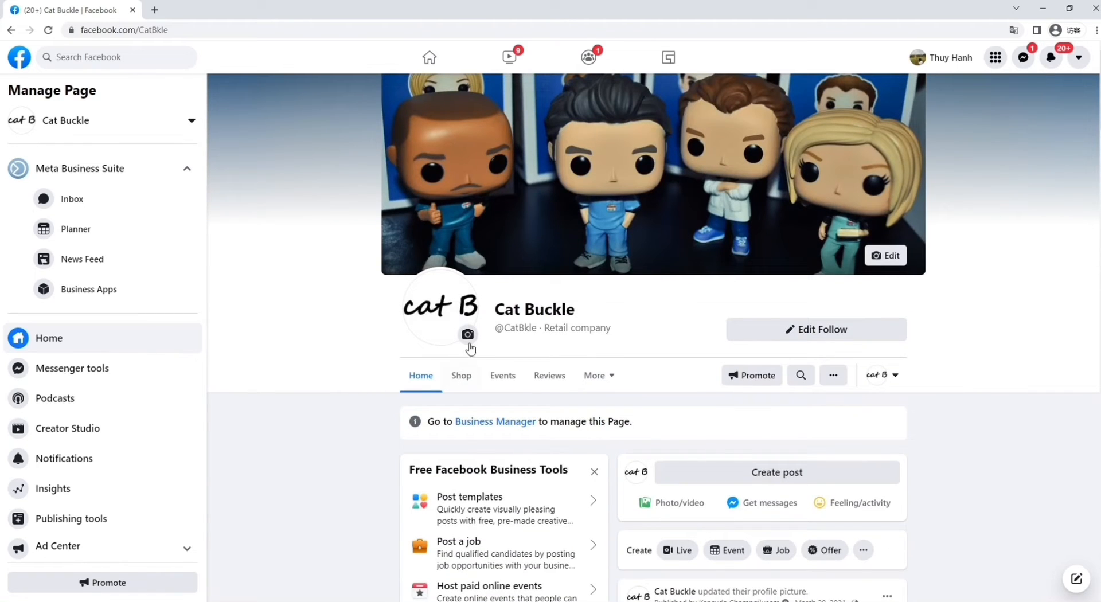
Go to Cat Buckle's Shop tab, dismiss the COVID-19 notice, and start adding a product.
{"action": "left_click", "coordinate": [461, 376]}
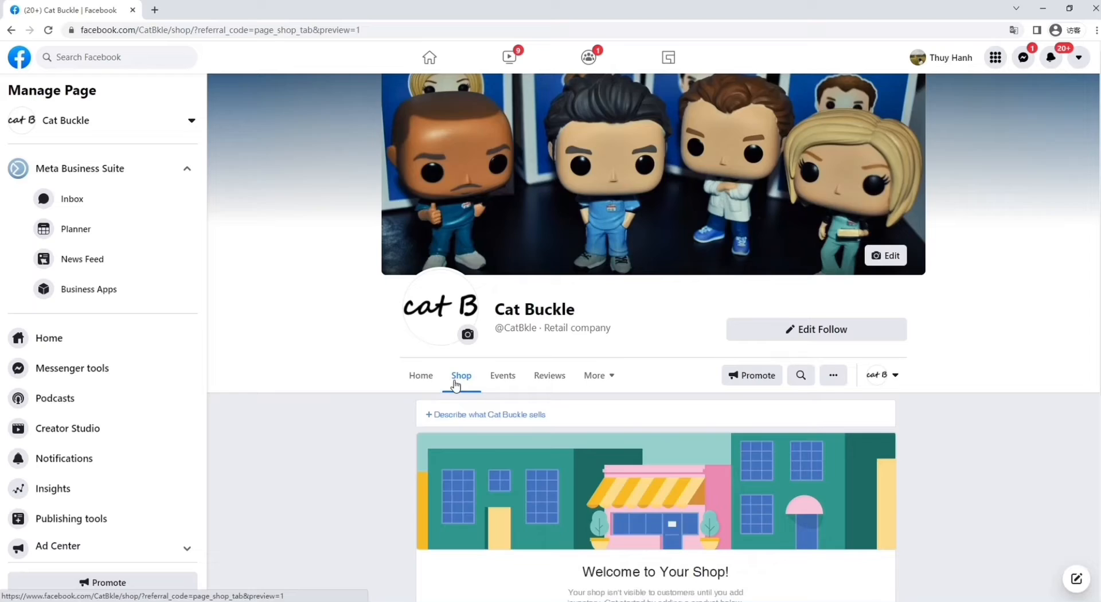
{"action": "scroll", "scroll_direction": "down", "scroll_amount": 3}
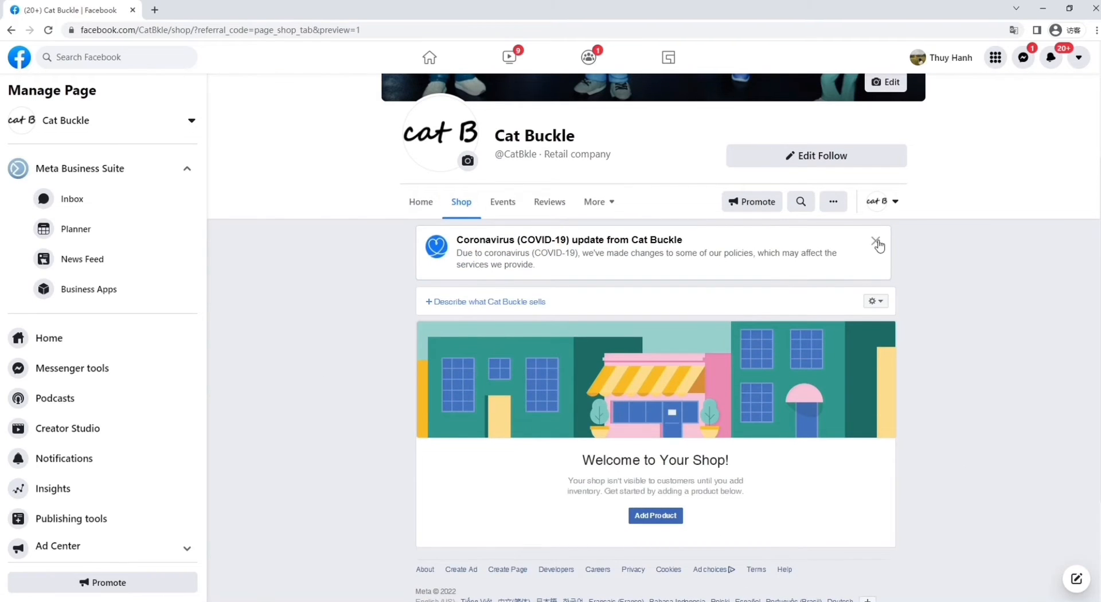
{"action": "left_click", "coordinate": [879, 242]}
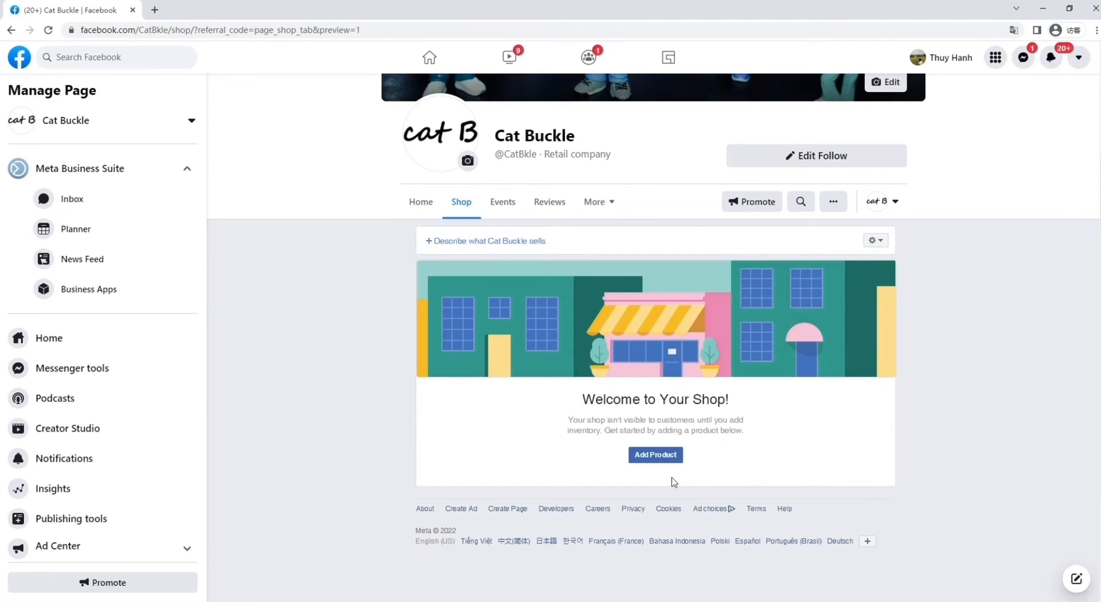
{"action": "left_click", "coordinate": [872, 240]}
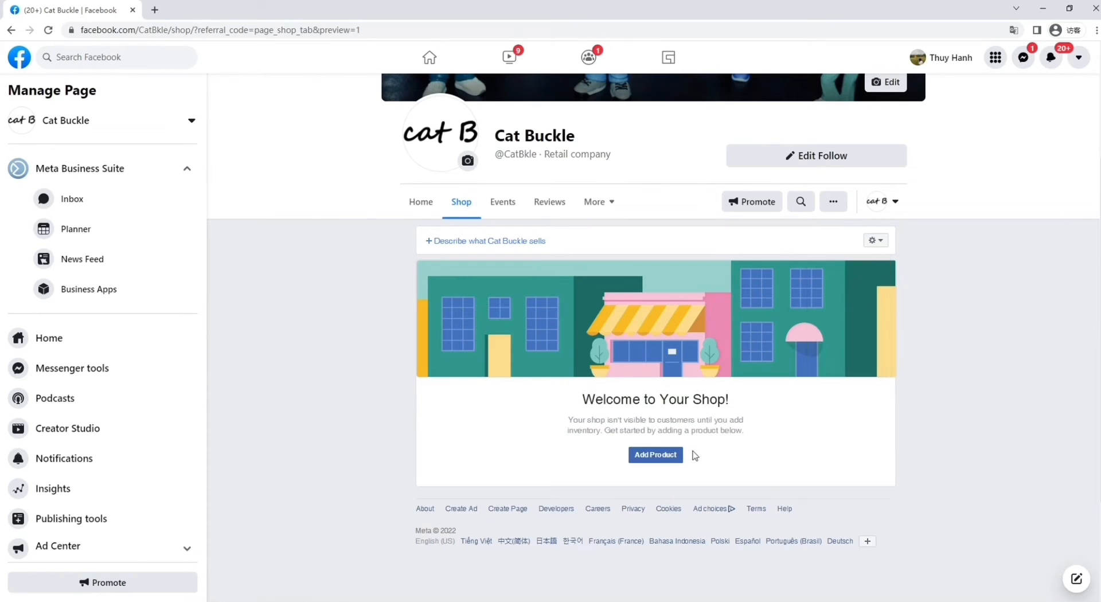
{"action": "left_click", "coordinate": [874, 241]}
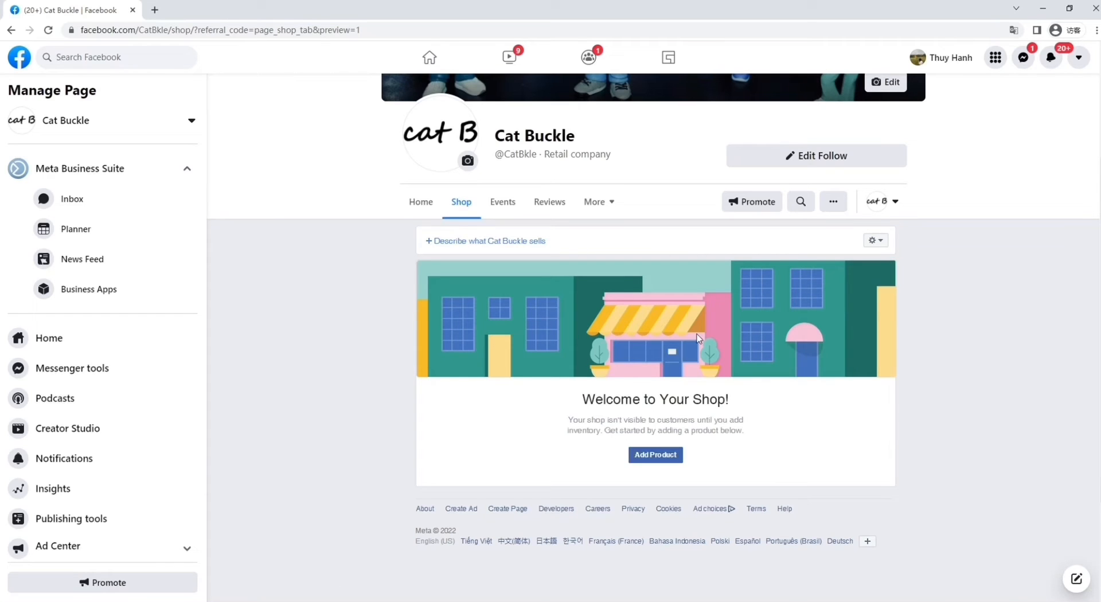
{"action": "left_click", "coordinate": [655, 455]}
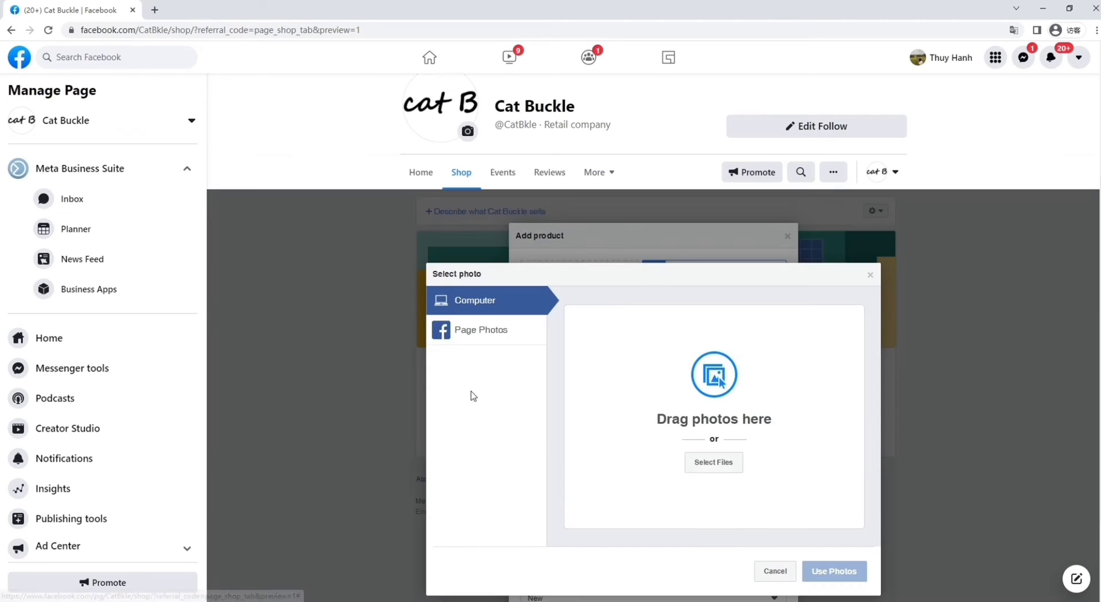
Give the product a photo, name 'scrubs', price $23.90 and sale price $20.90.
{"action": "left_click", "coordinate": [713, 462]}
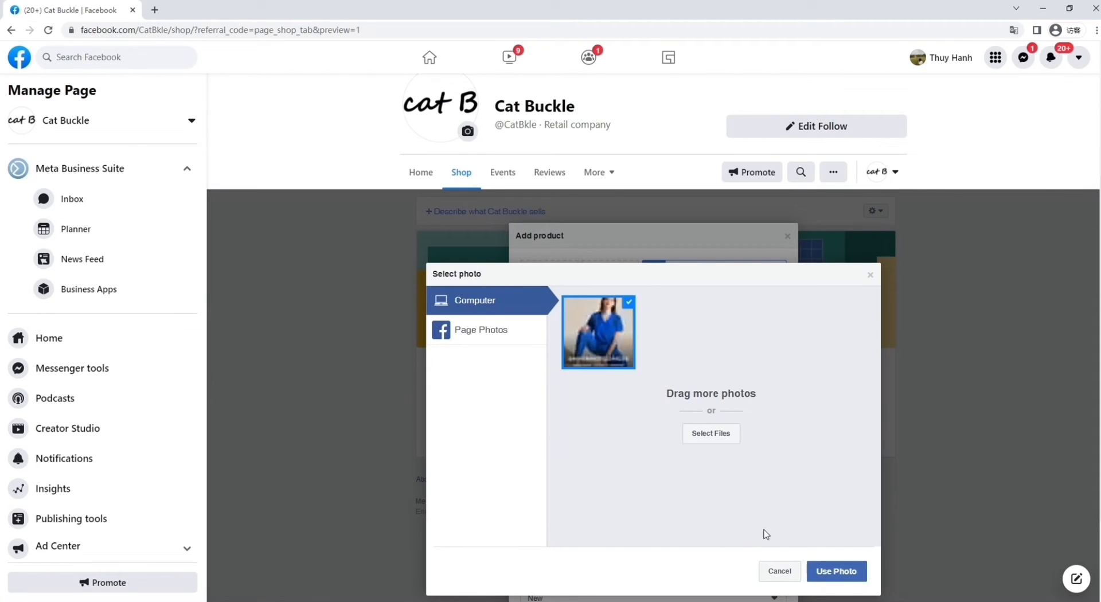
{"action": "left_click", "coordinate": [835, 571]}
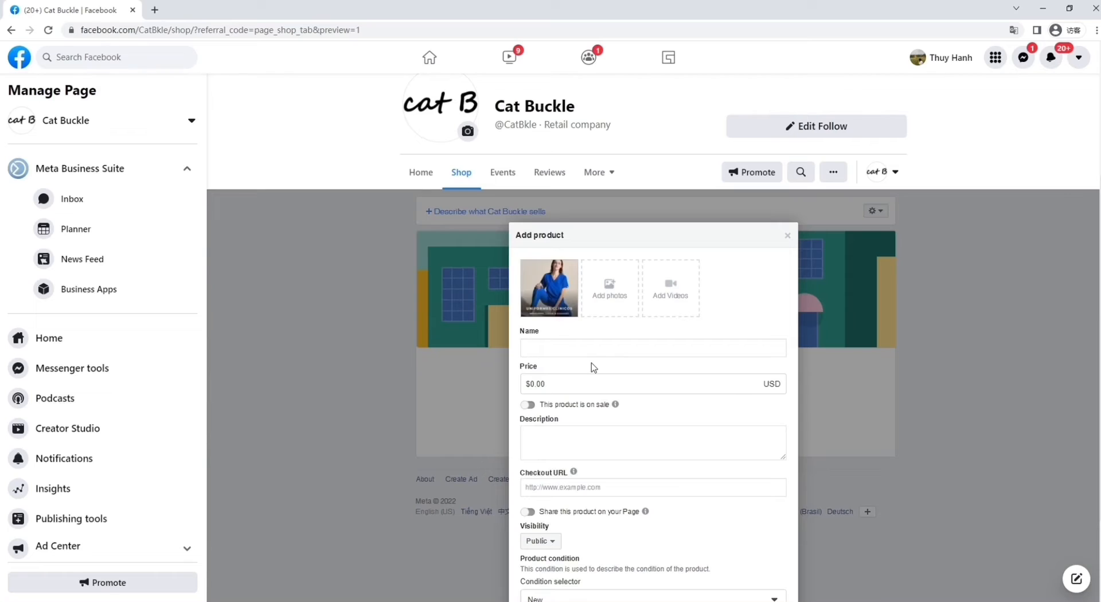
{"action": "type", "text": "scrus"}
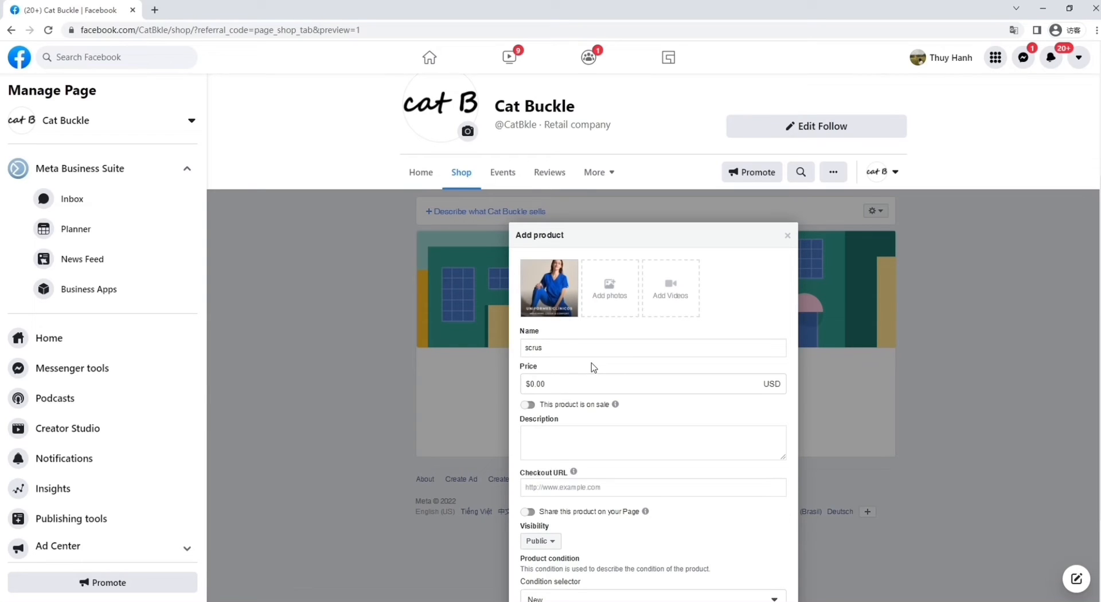
{"action": "type", "text": "bs"}
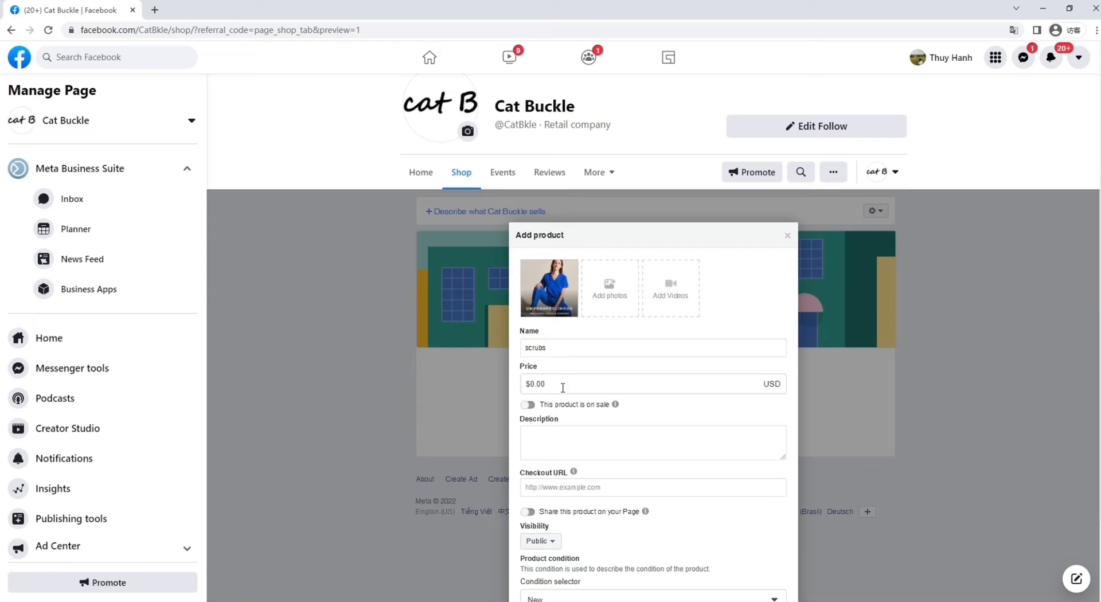
{"action": "type", "text": "23"}
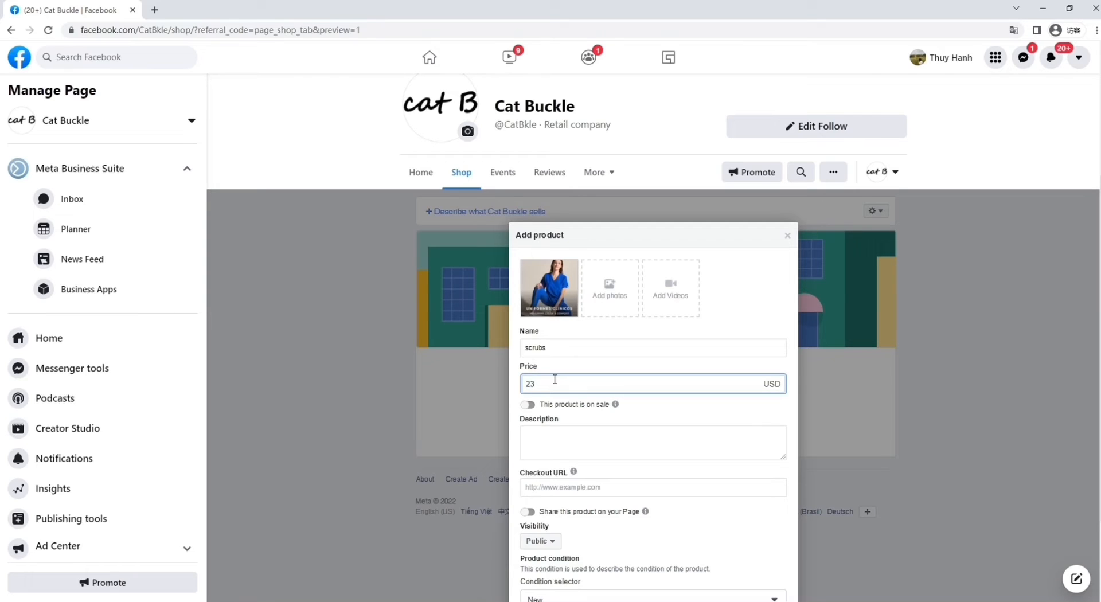
{"action": "type", "text": "$23.90"}
{"action": "type", "text": "$20.9"}
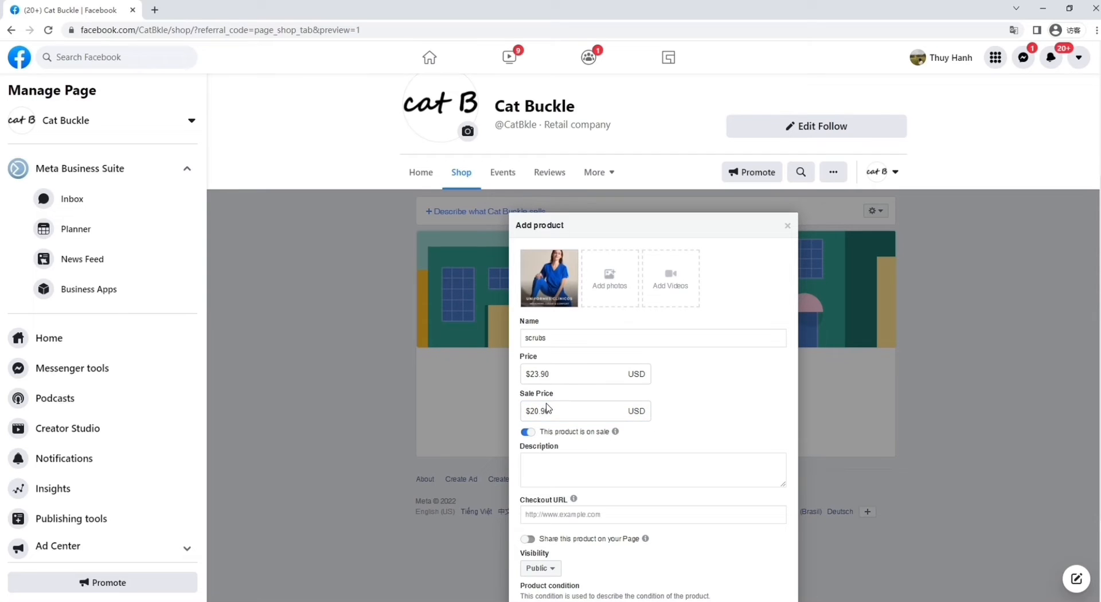
{"action": "scroll", "scroll_direction": "down", "scroll_amount": 3}
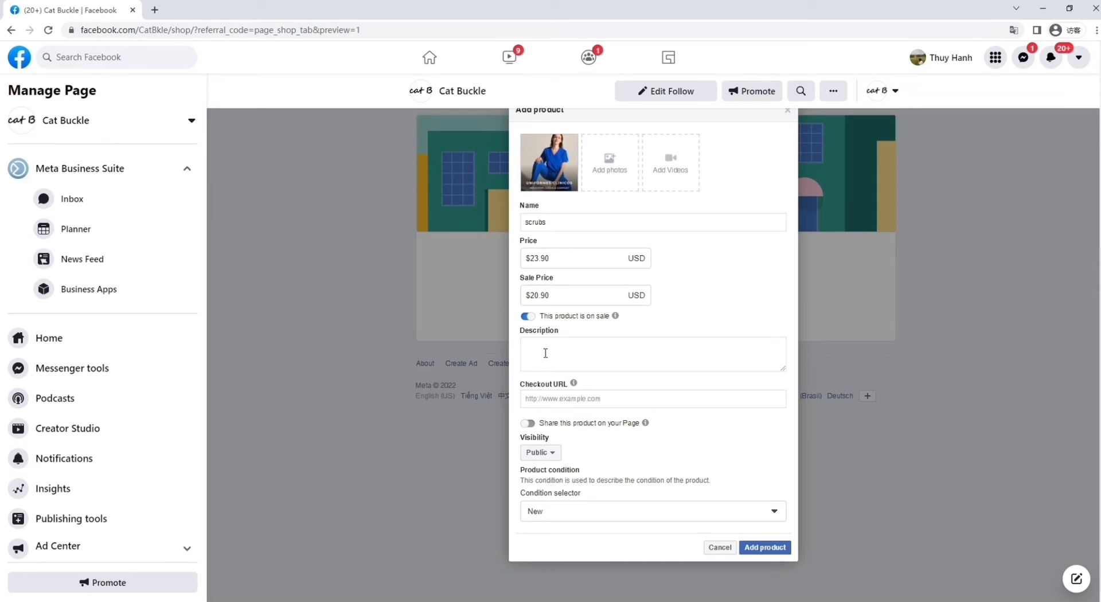
{"action": "type", "text": "Goodeyts chooses the coolest professional uniforms for you!"}
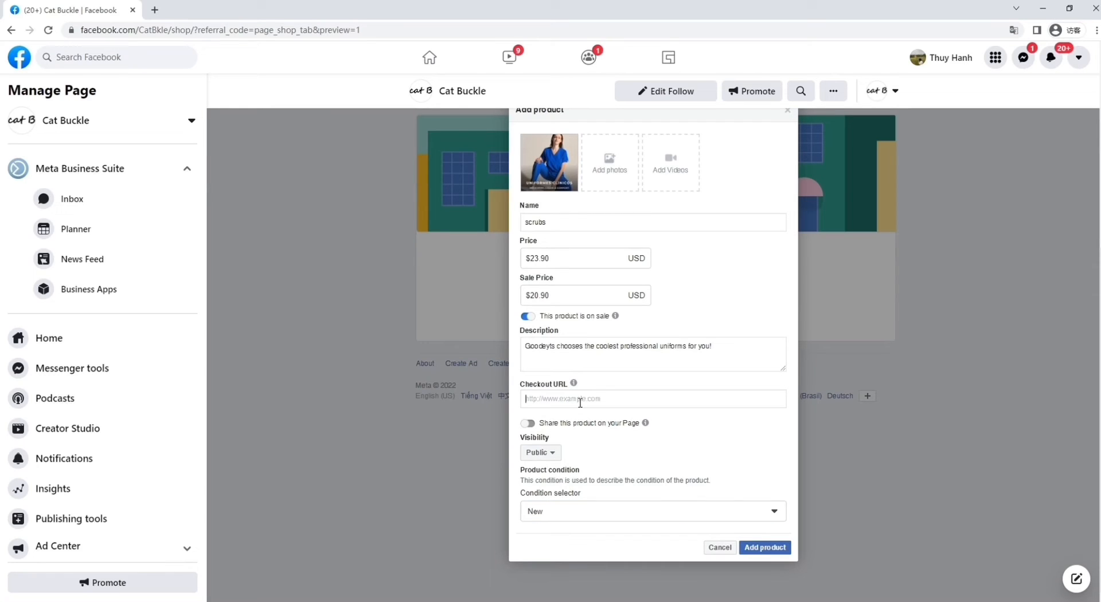
{"action": "type", "text": "www.uniforms"}
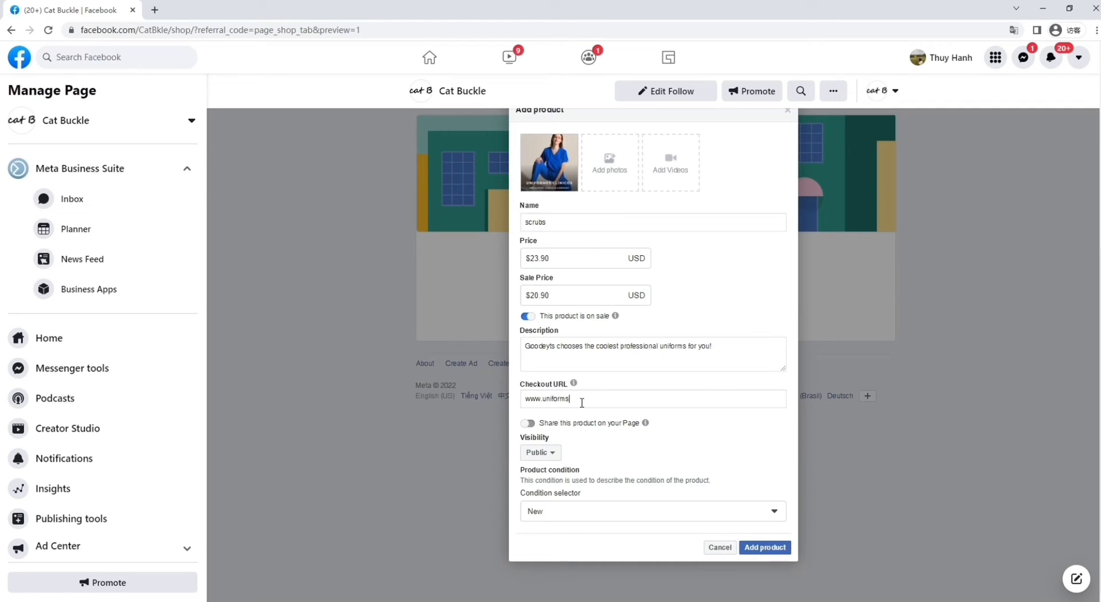
{"action": "type", "text": "-world.com"}
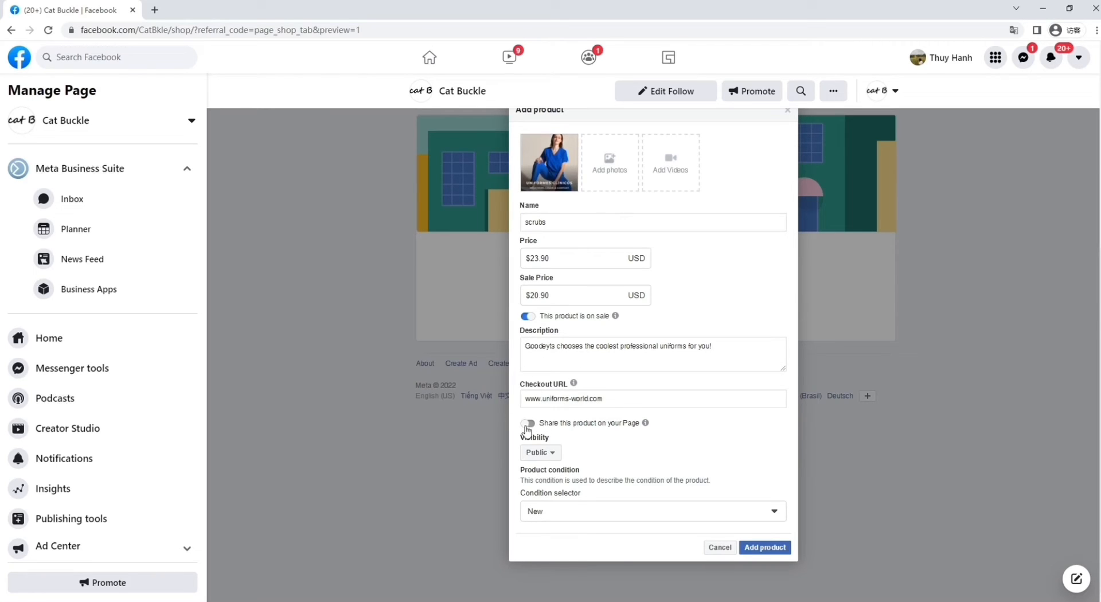
{"action": "left_click", "coordinate": [528, 424]}
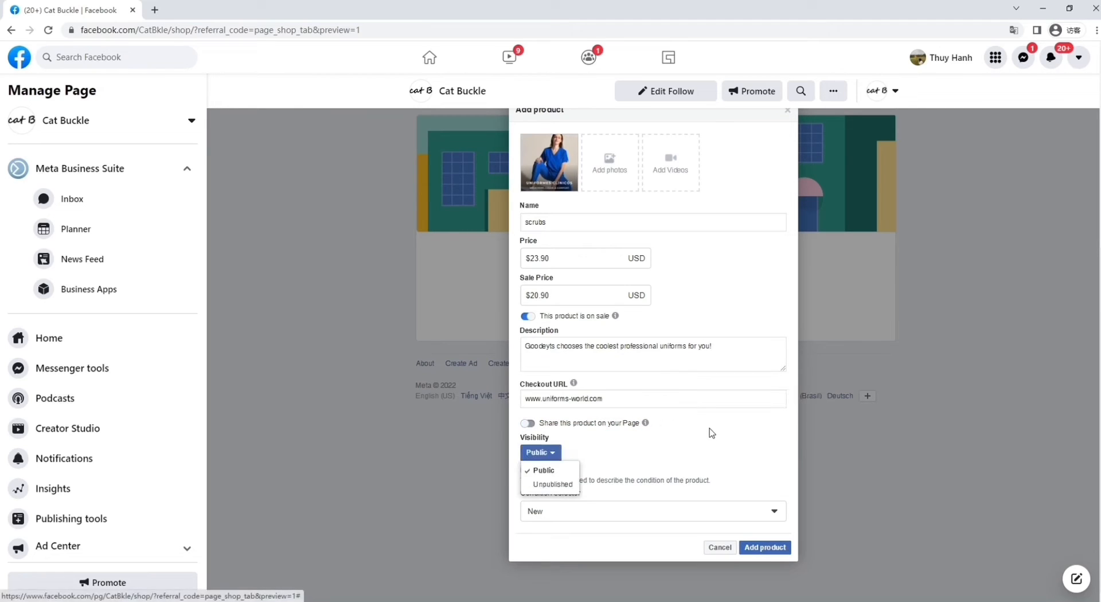
{"action": "left_click", "coordinate": [542, 471]}
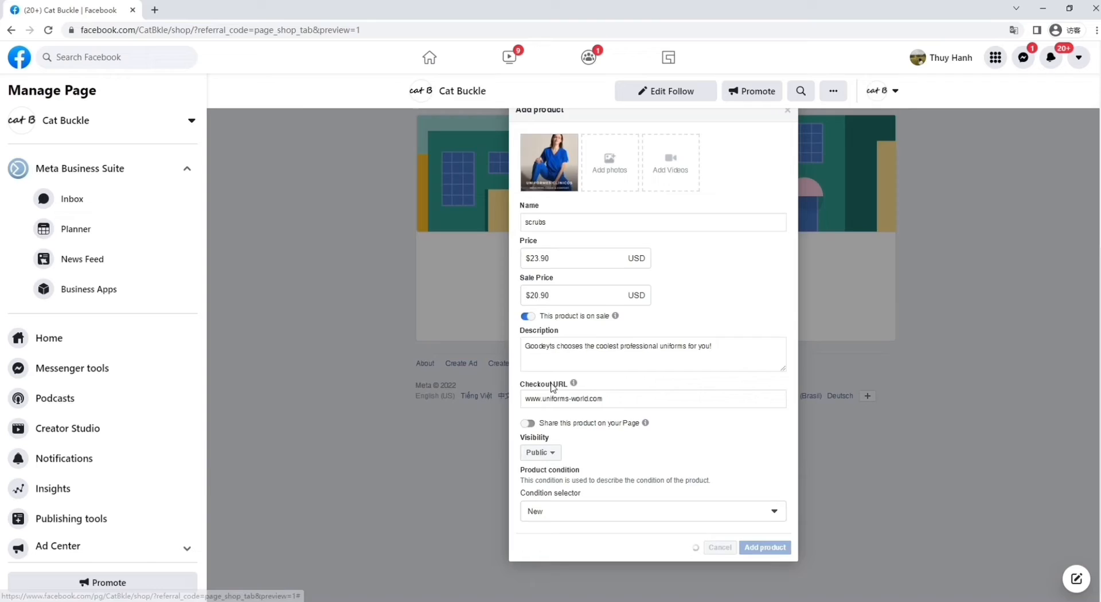
{"action": "left_click", "coordinate": [764, 548]}
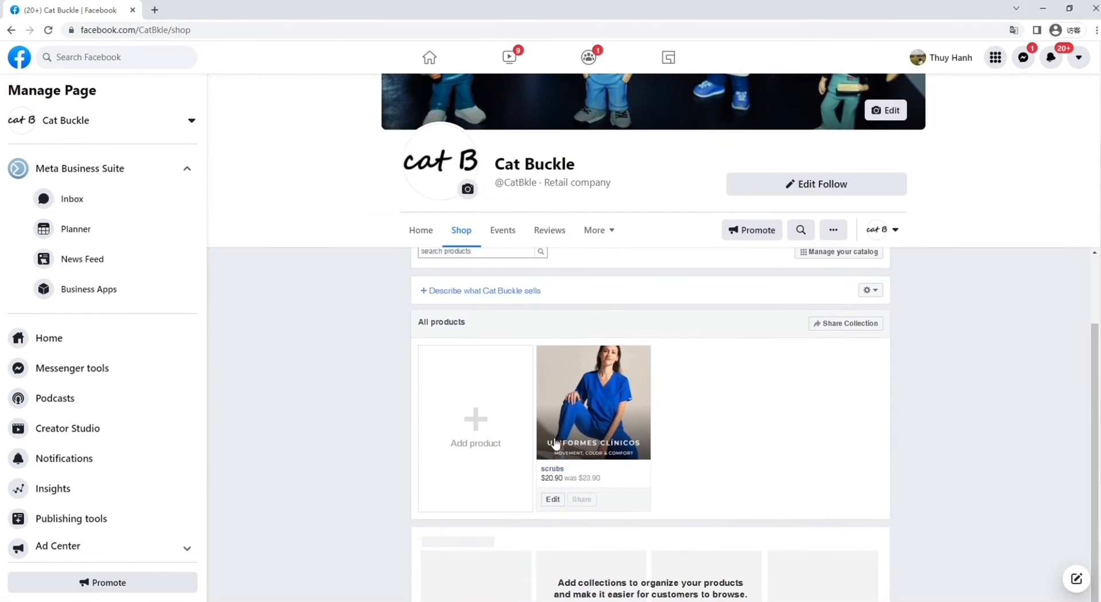
Finish editing the existing sale collection in the shop's collections.
{"action": "scroll", "scroll_direction": "down", "scroll_amount": 3}
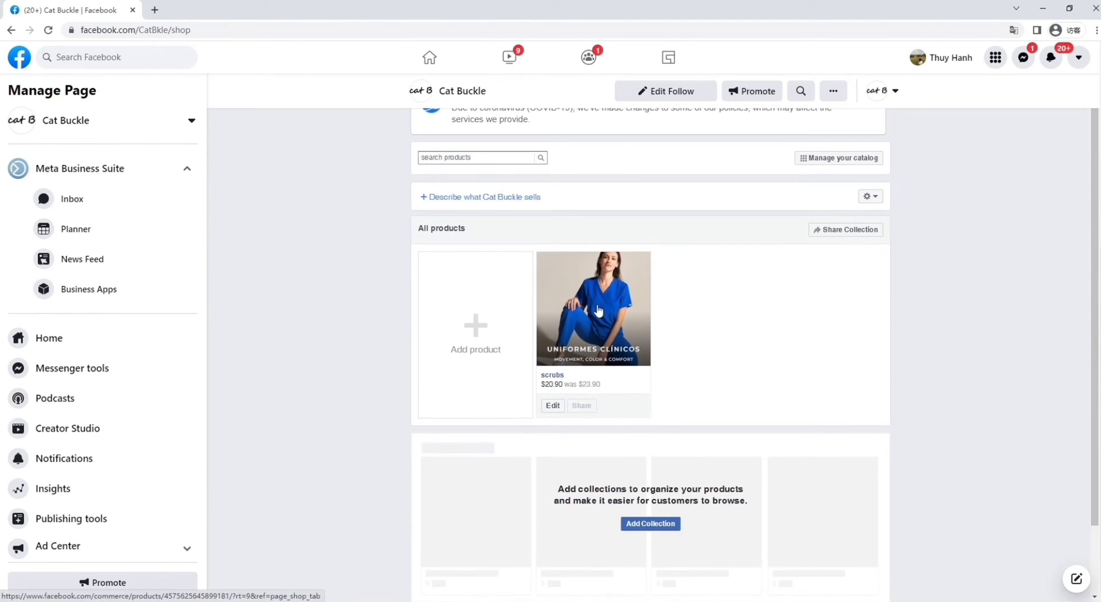
{"action": "scroll", "scroll_direction": "up", "scroll_amount": 3}
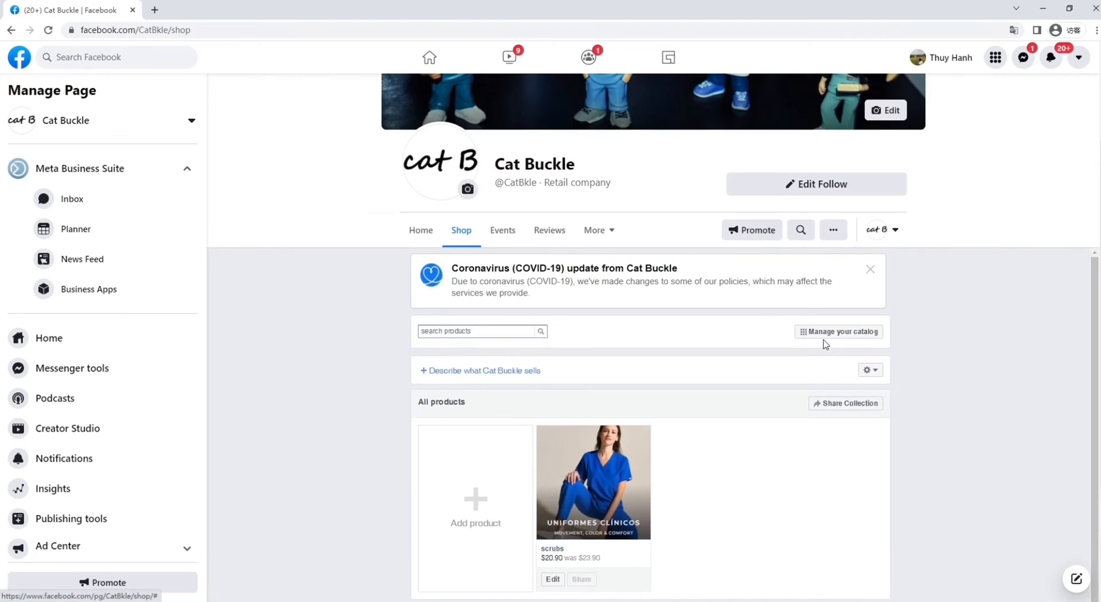
{"action": "scroll", "scroll_direction": "down", "scroll_amount": 3}
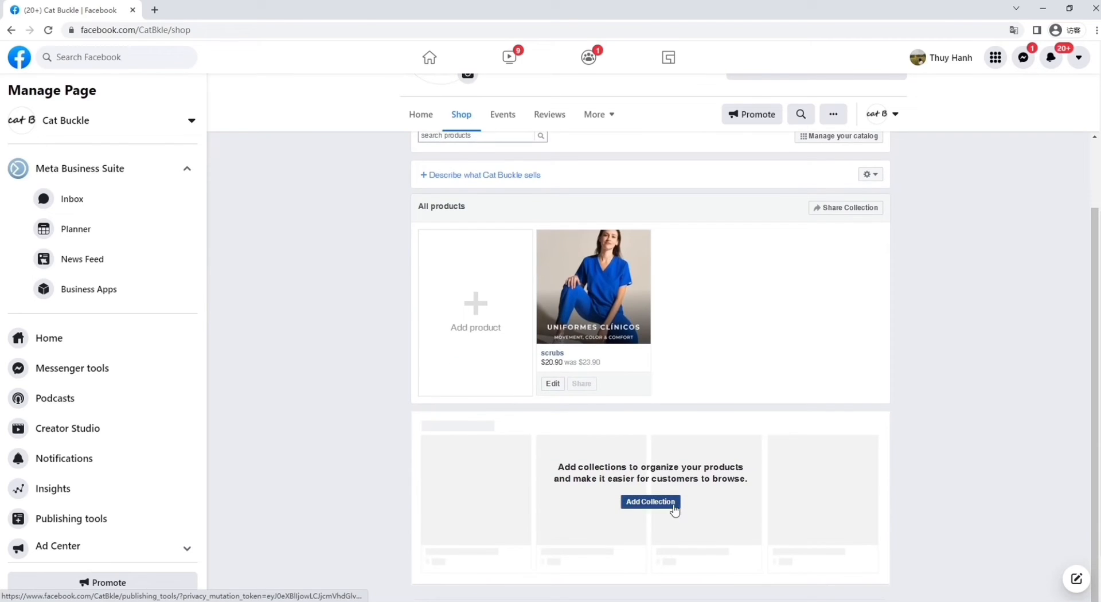
{"action": "left_click", "coordinate": [650, 502]}
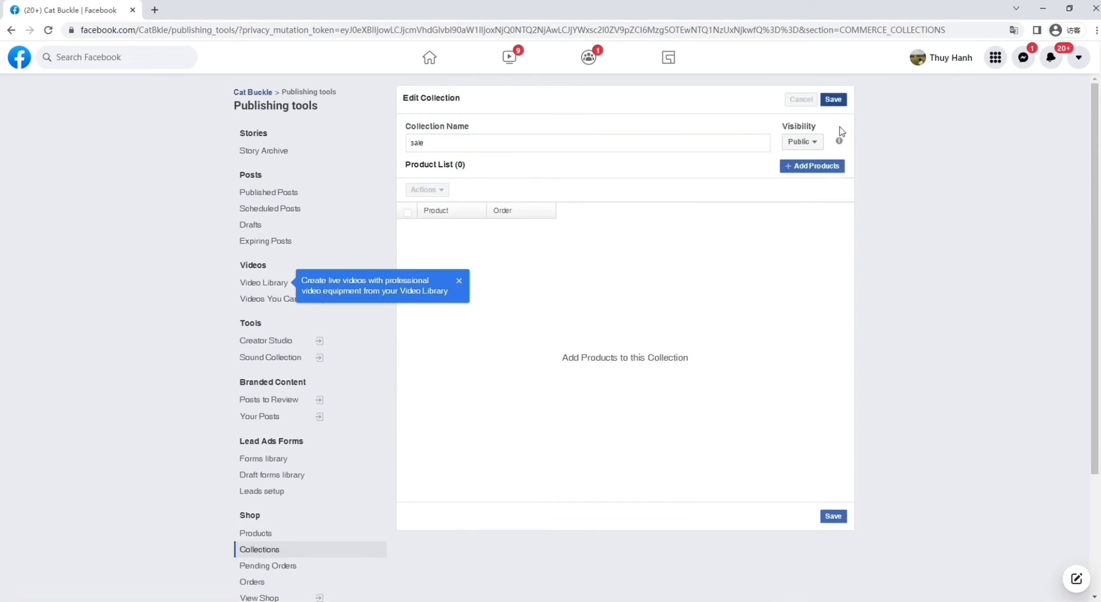
{"action": "left_click", "coordinate": [833, 99]}
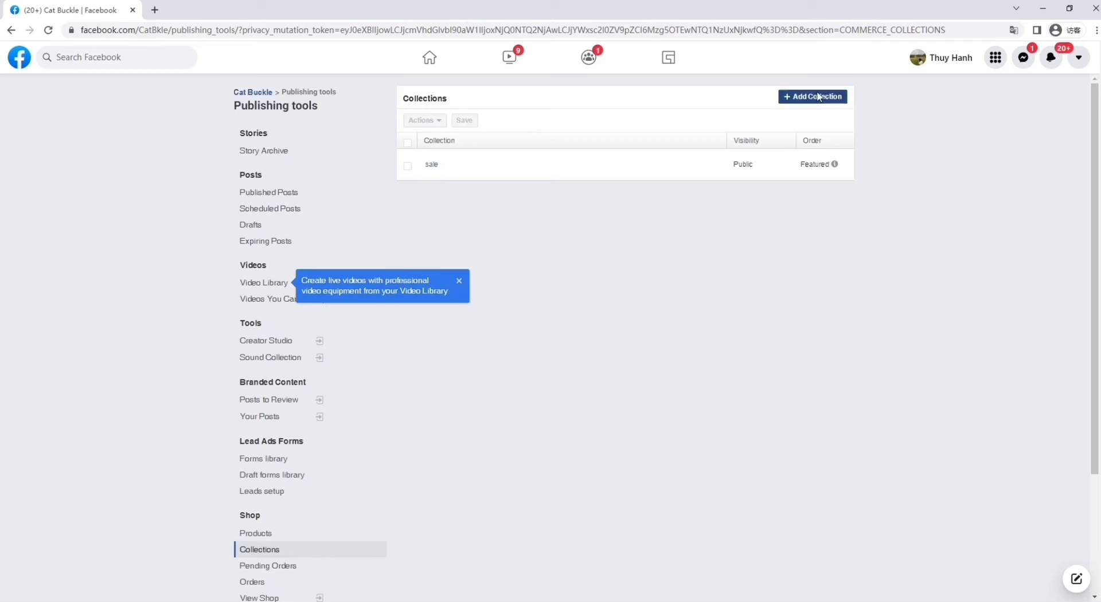
Create a collection named 'New' containing the scrubs product.
{"action": "left_click", "coordinate": [813, 97]}
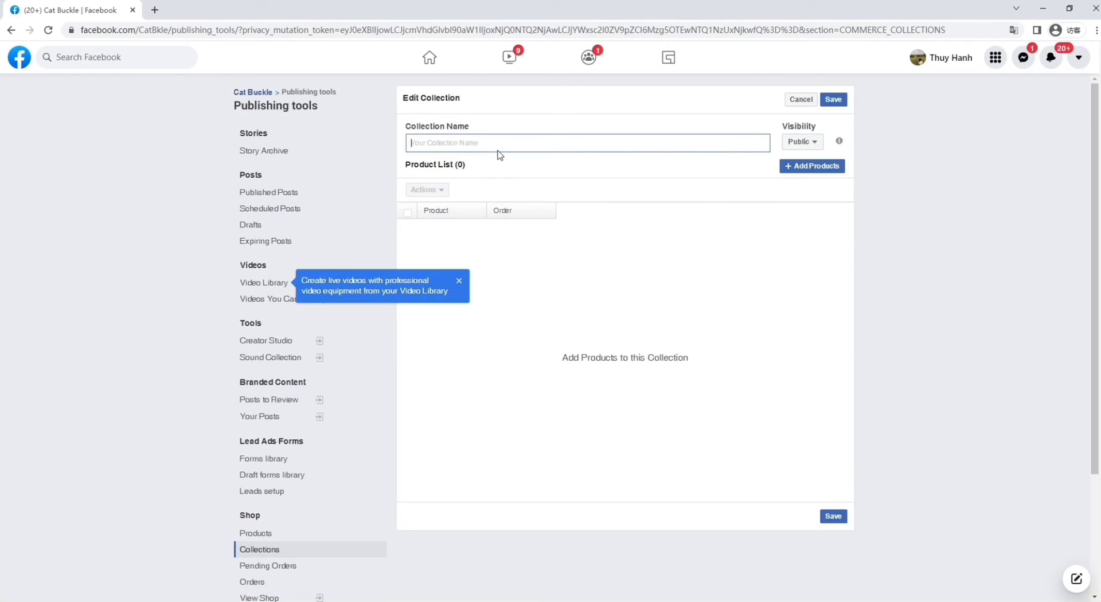
{"action": "type", "text": "New"}
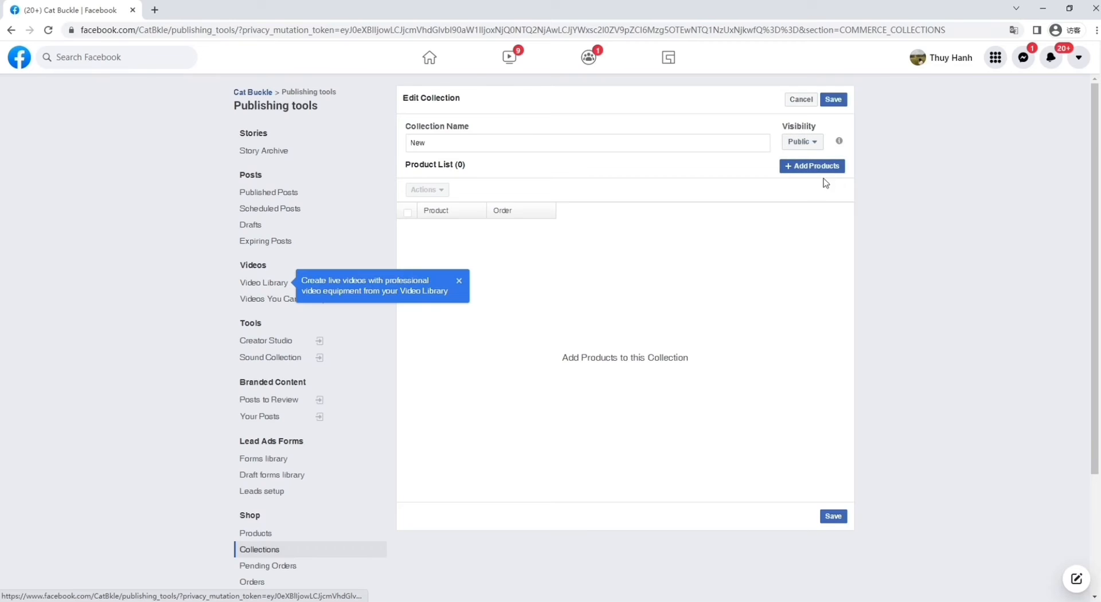
{"action": "left_click", "coordinate": [812, 165]}
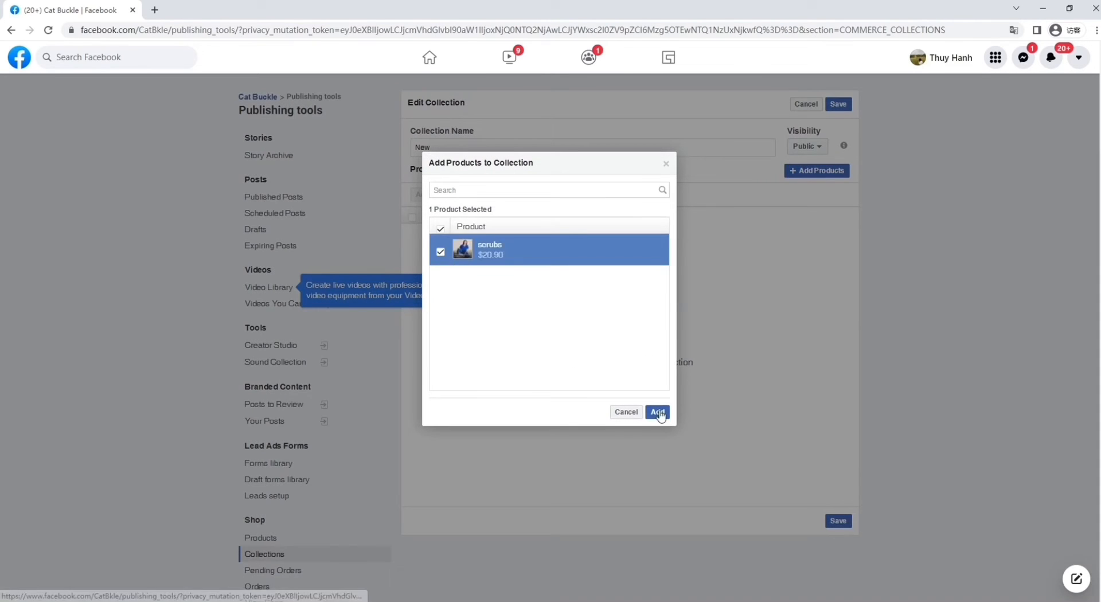
{"action": "left_click", "coordinate": [656, 412]}
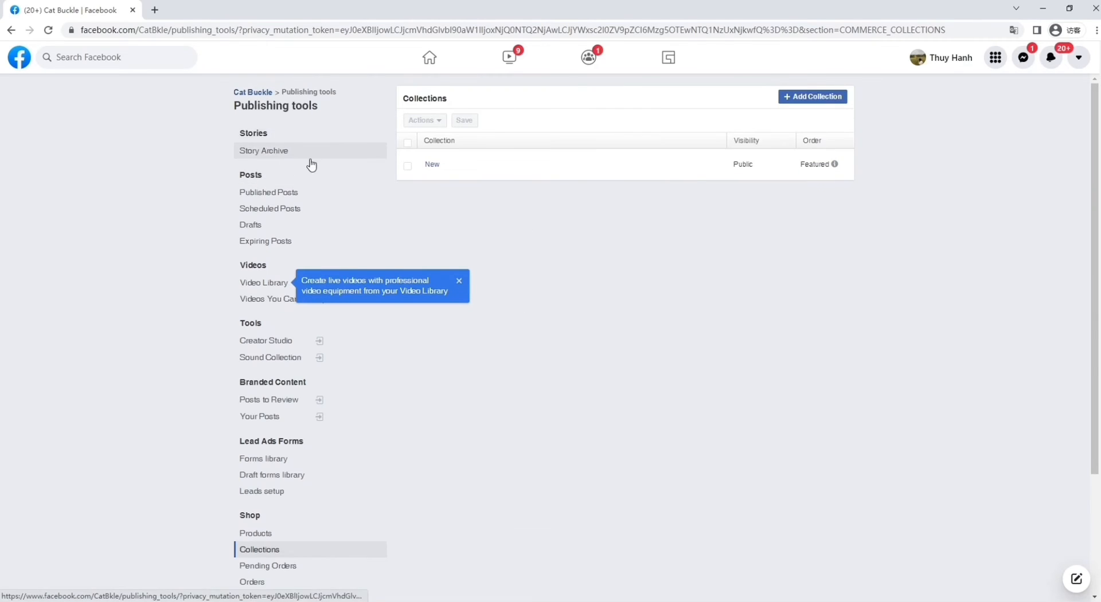
{"action": "left_click", "coordinate": [264, 151]}
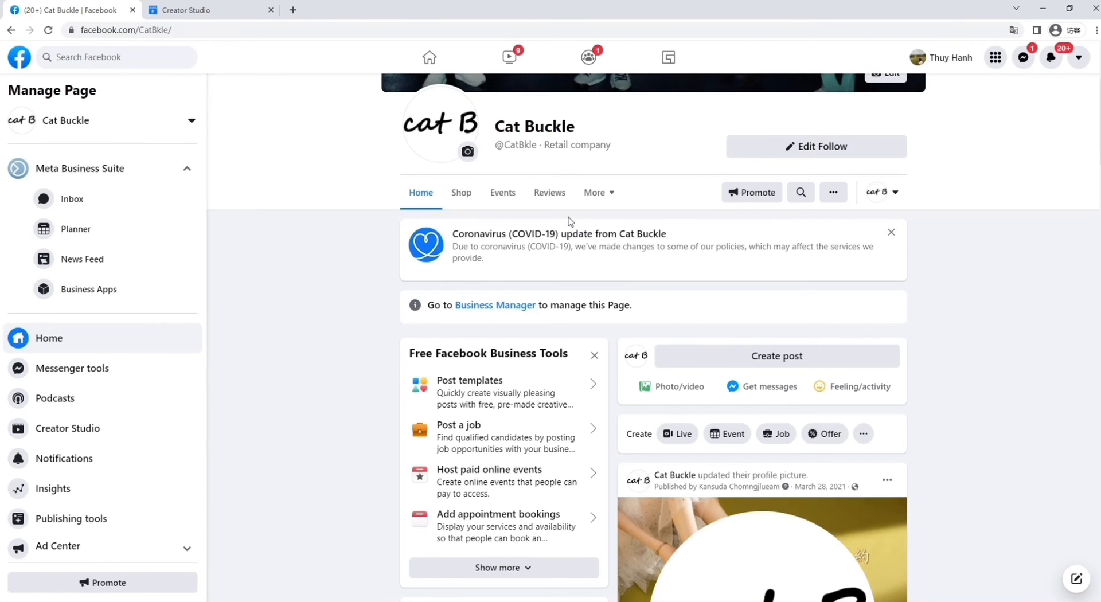
Describe the shop as 'Goodeyts chooses the coolest professional uniforms for you' and reach its catalog.
{"action": "left_click", "coordinate": [461, 192]}
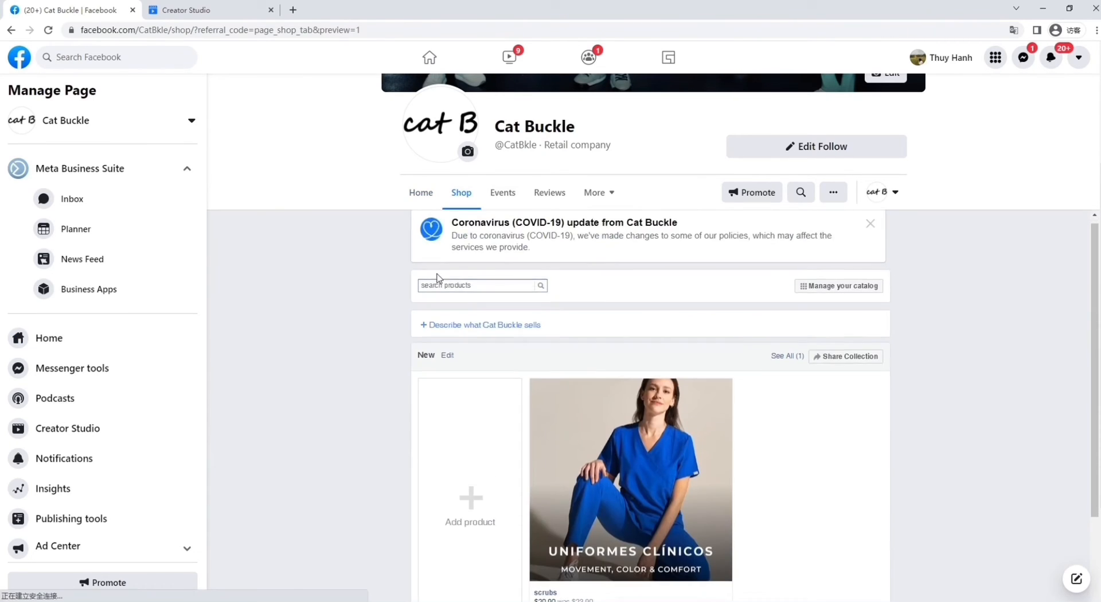
{"action": "left_click", "coordinate": [882, 192]}
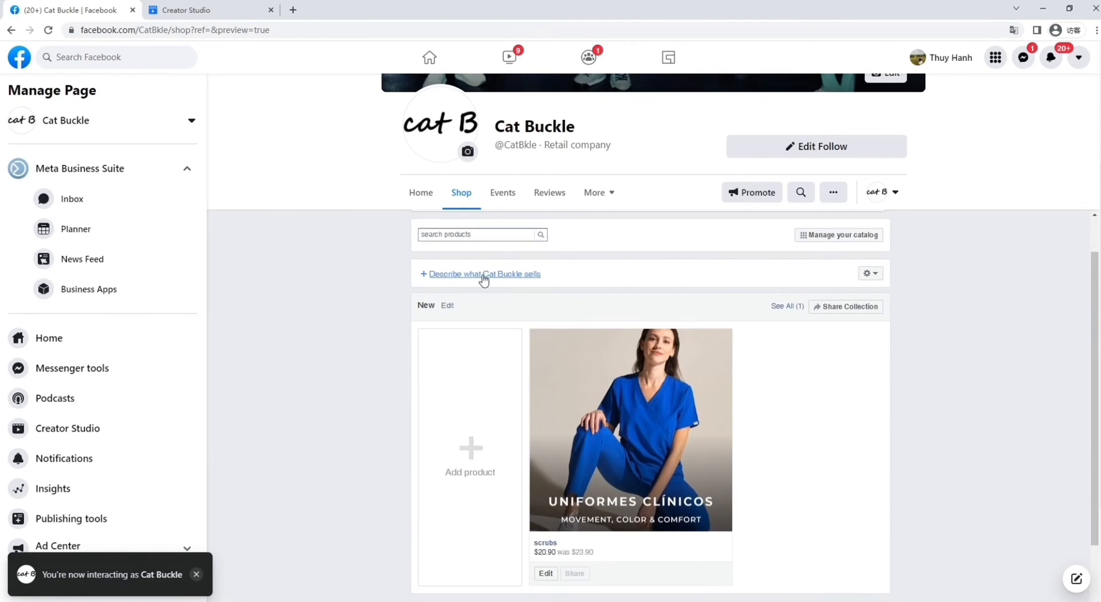
{"action": "left_click", "coordinate": [484, 274]}
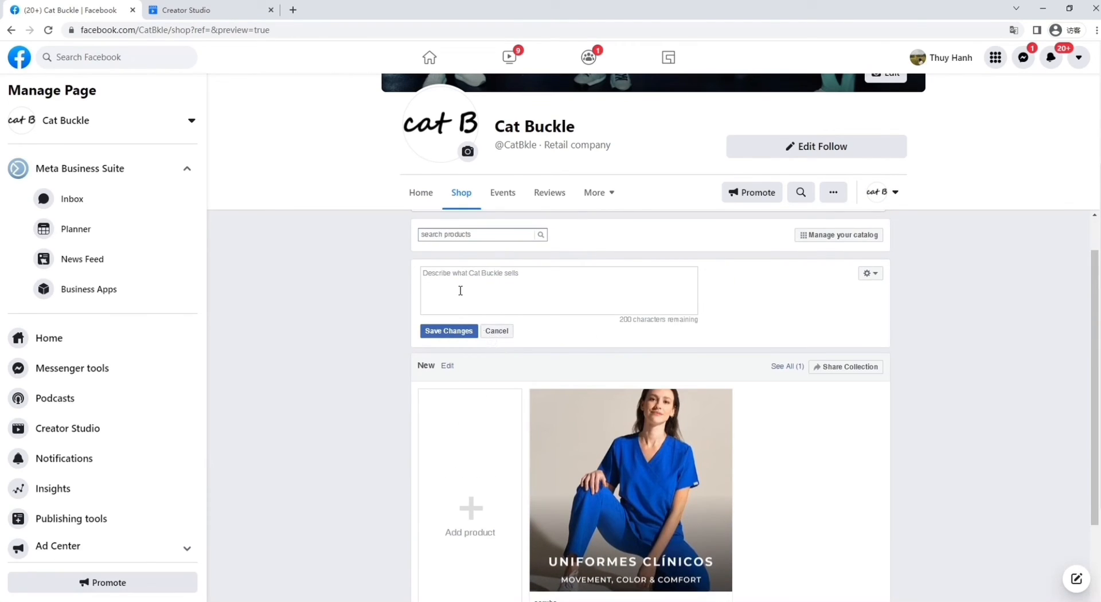
{"action": "type", "text": "Goodeyts chooses the coolest professional uniforms for you!"}
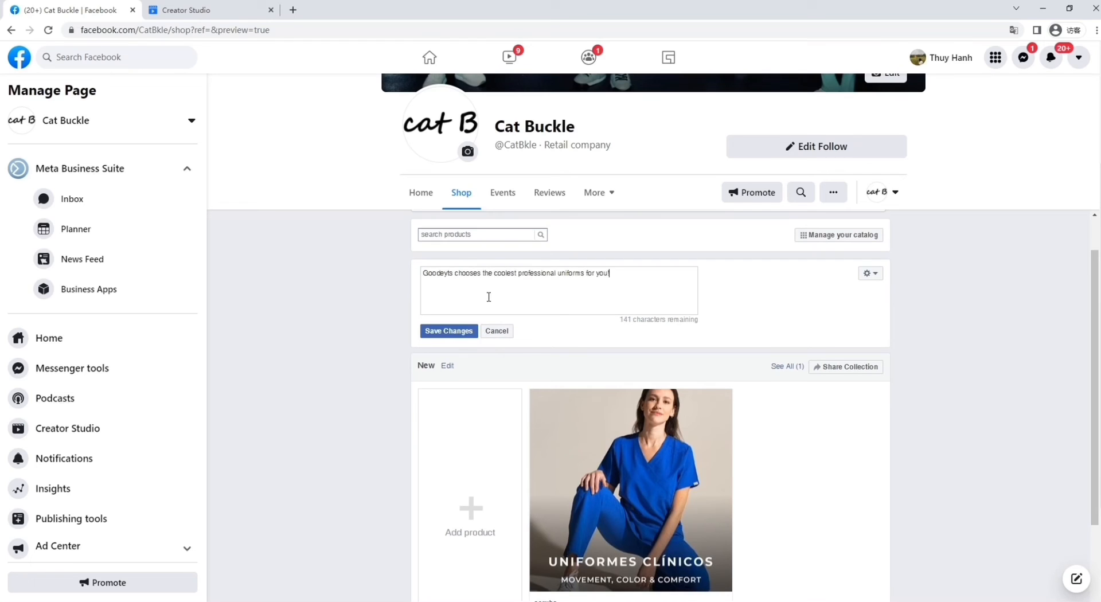
{"action": "left_click", "coordinate": [448, 331]}
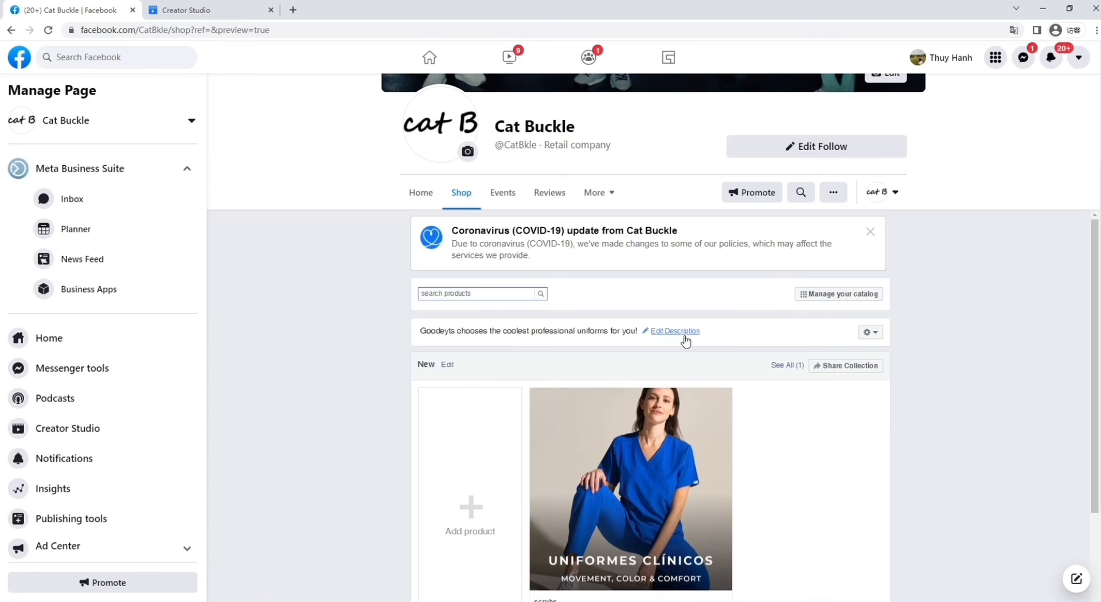
{"action": "left_click", "coordinate": [871, 232]}
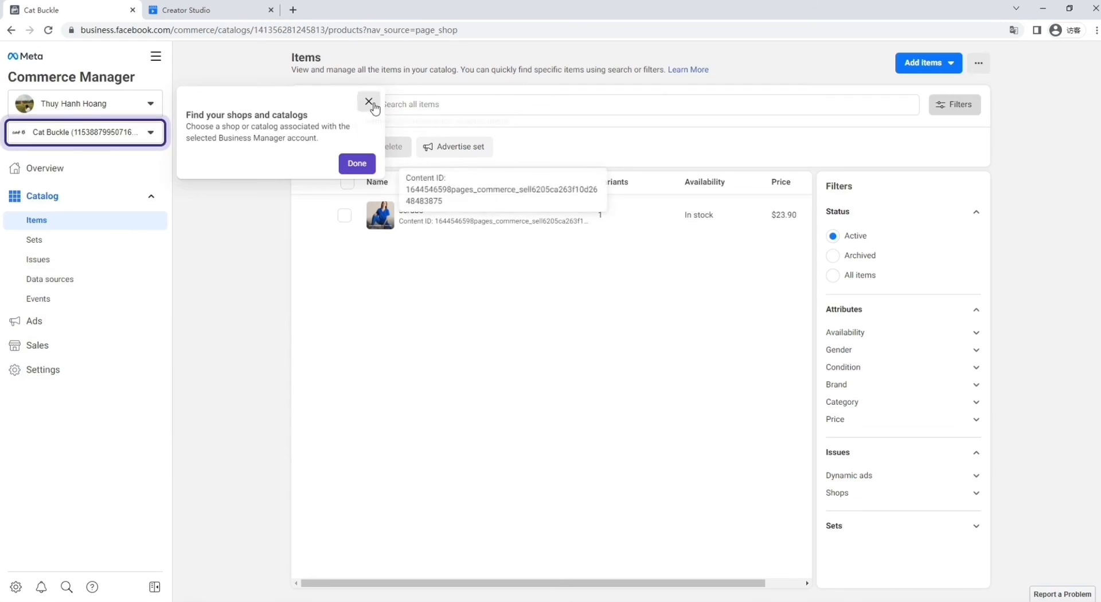
Check the scrubs item's details and channels in Commerce Manager, then view the Page shop.
{"action": "left_click", "coordinate": [368, 103]}
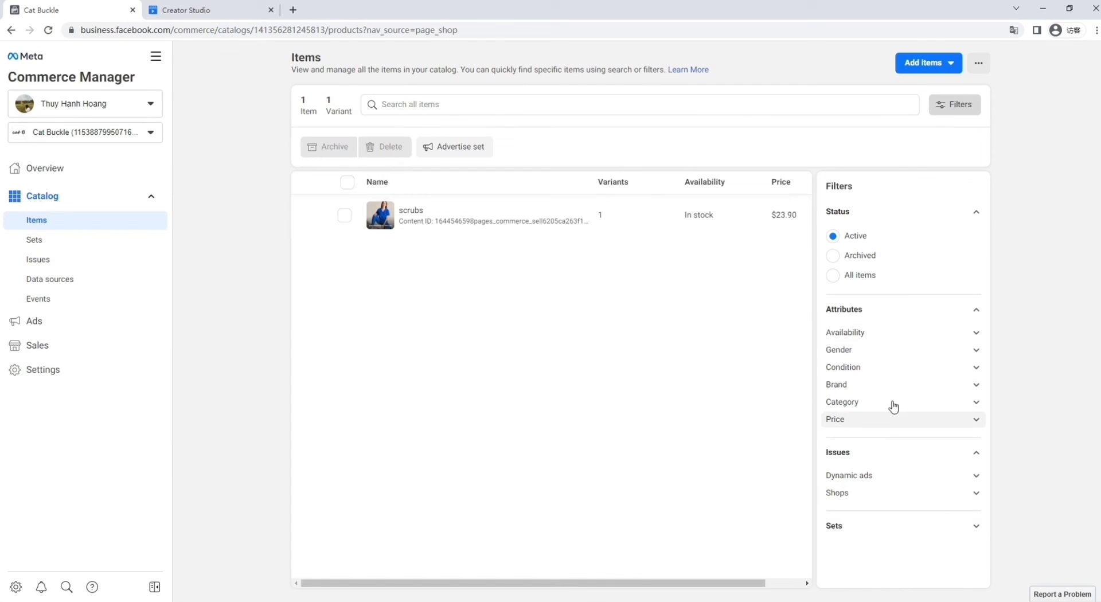
{"action": "left_click", "coordinate": [835, 384]}
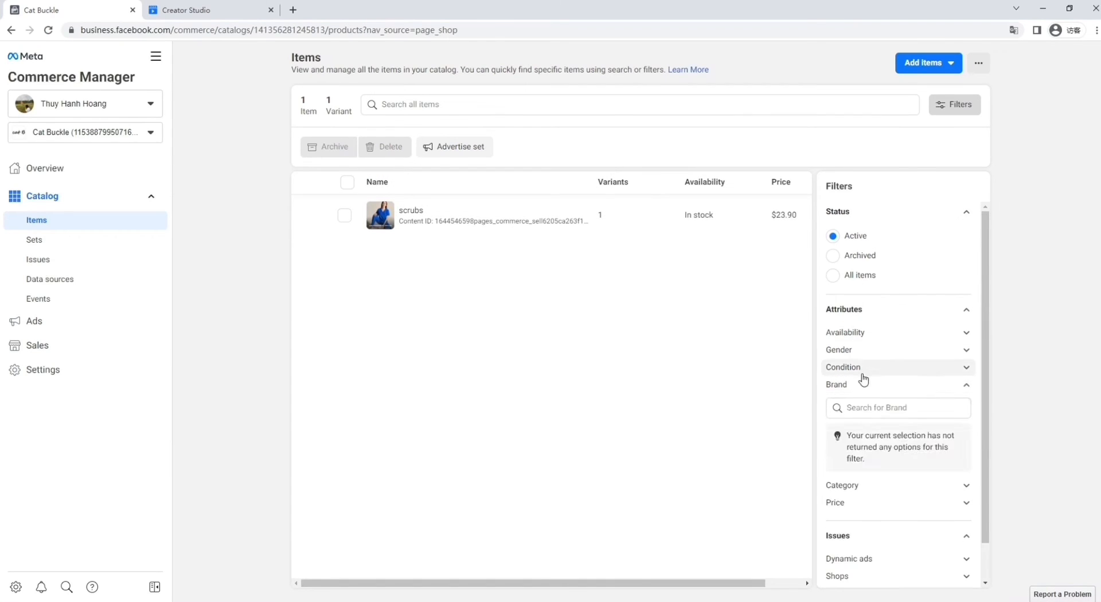
{"action": "left_click", "coordinate": [411, 215]}
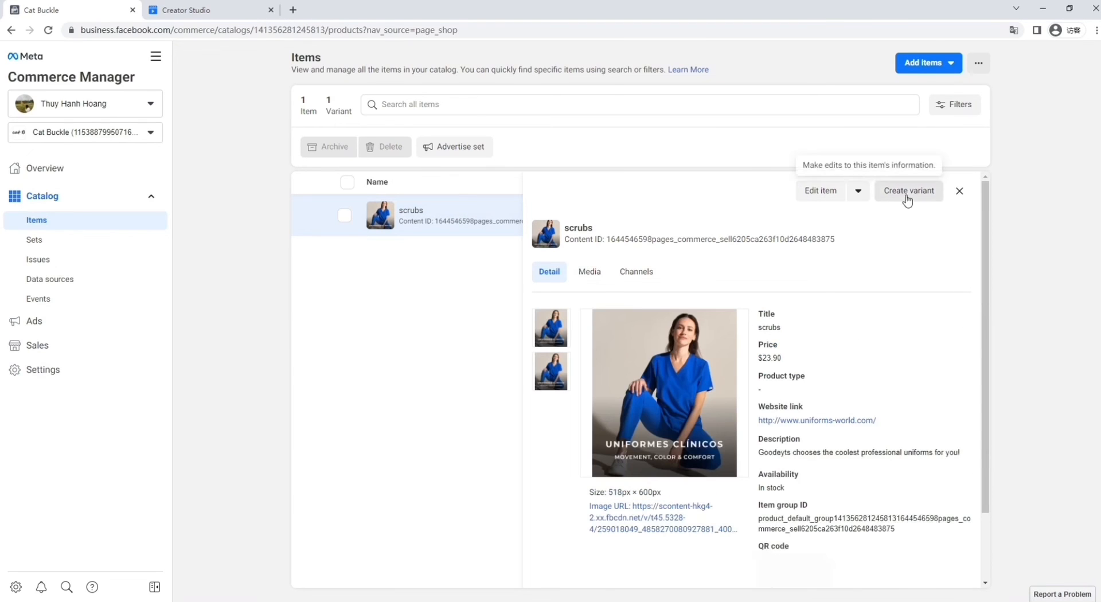
{"action": "left_click", "coordinate": [635, 272]}
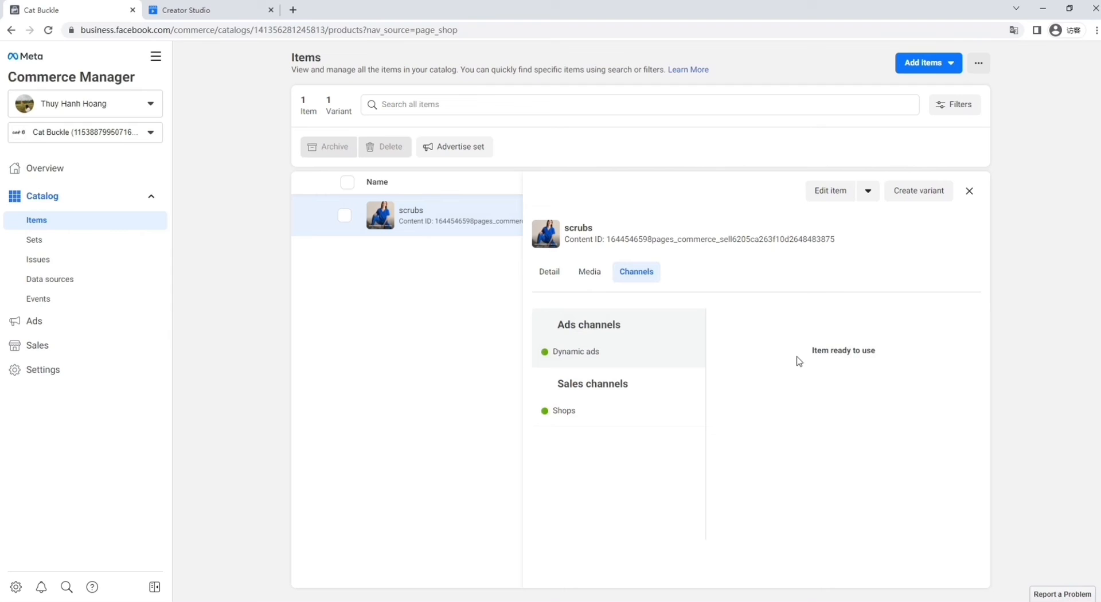
{"action": "left_click", "coordinate": [549, 272]}
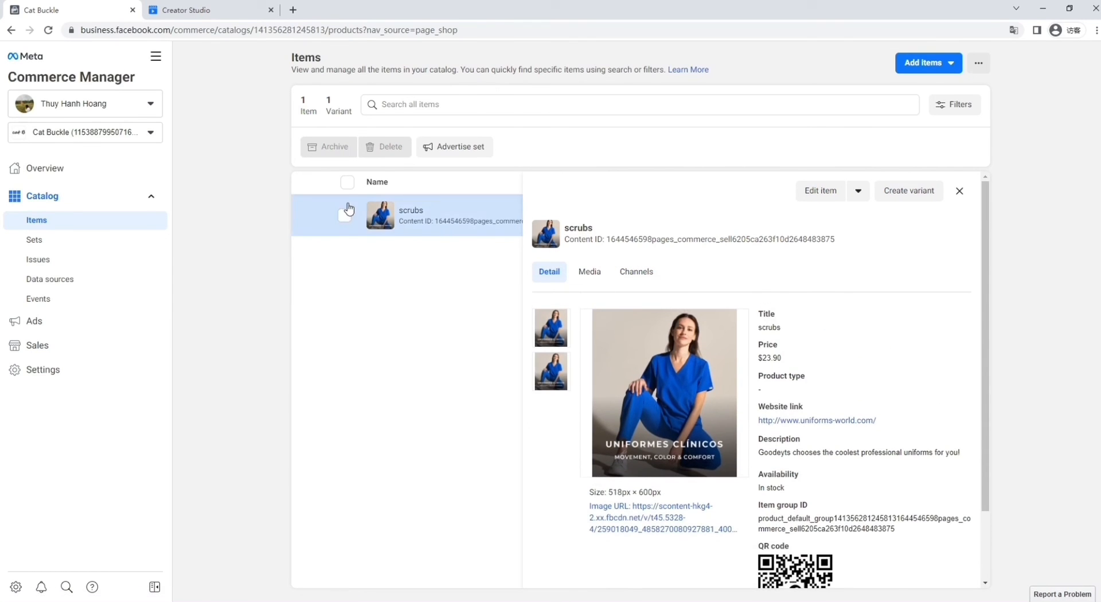
{"action": "left_click", "coordinate": [37, 345]}
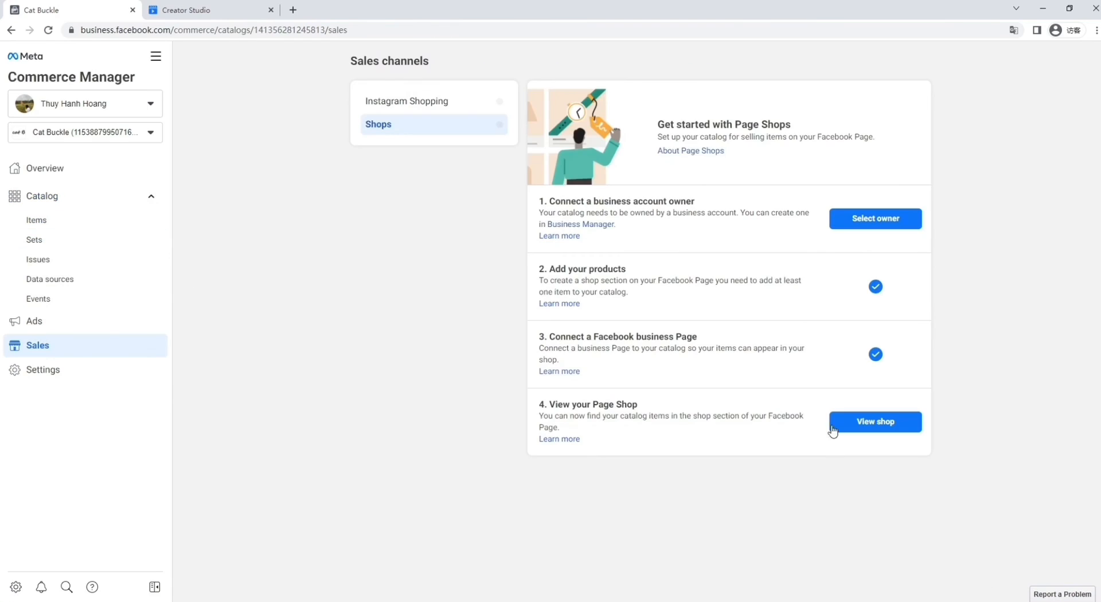
{"action": "left_click", "coordinate": [874, 421]}
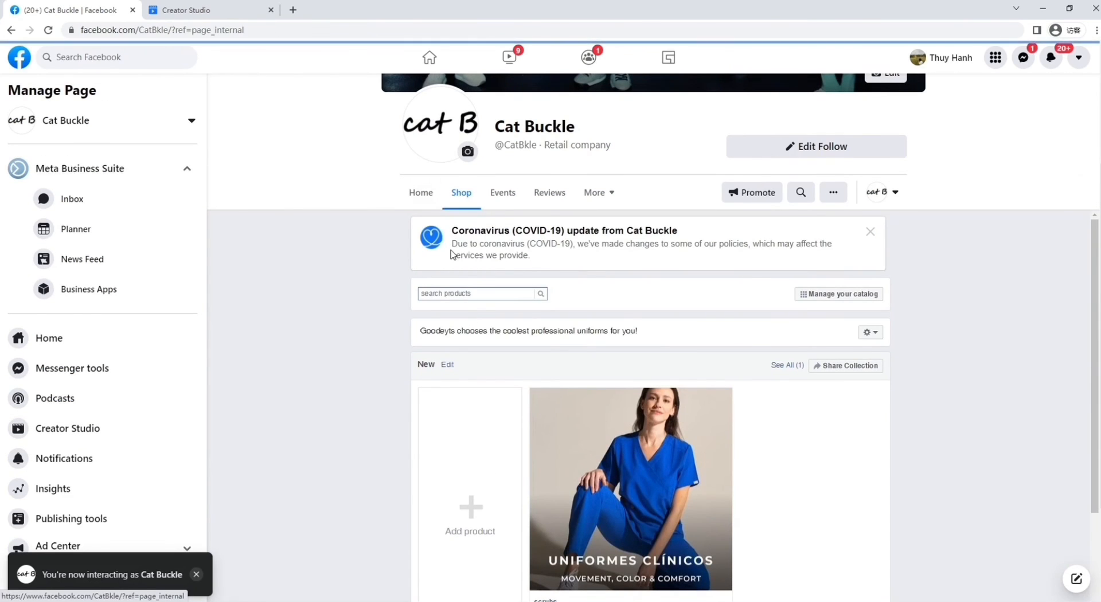
Open the scrubs listing ($20.90, was $23.90) from the Page Home's Shop section.
{"action": "left_click", "coordinate": [50, 337]}
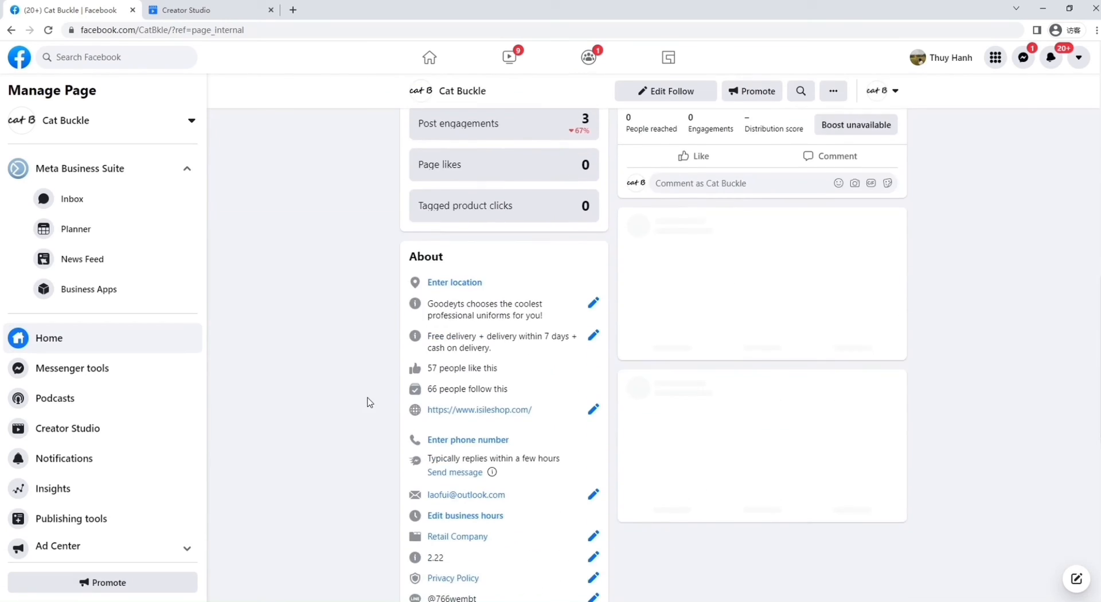
{"action": "scroll", "scroll_direction": "down", "scroll_amount": 3}
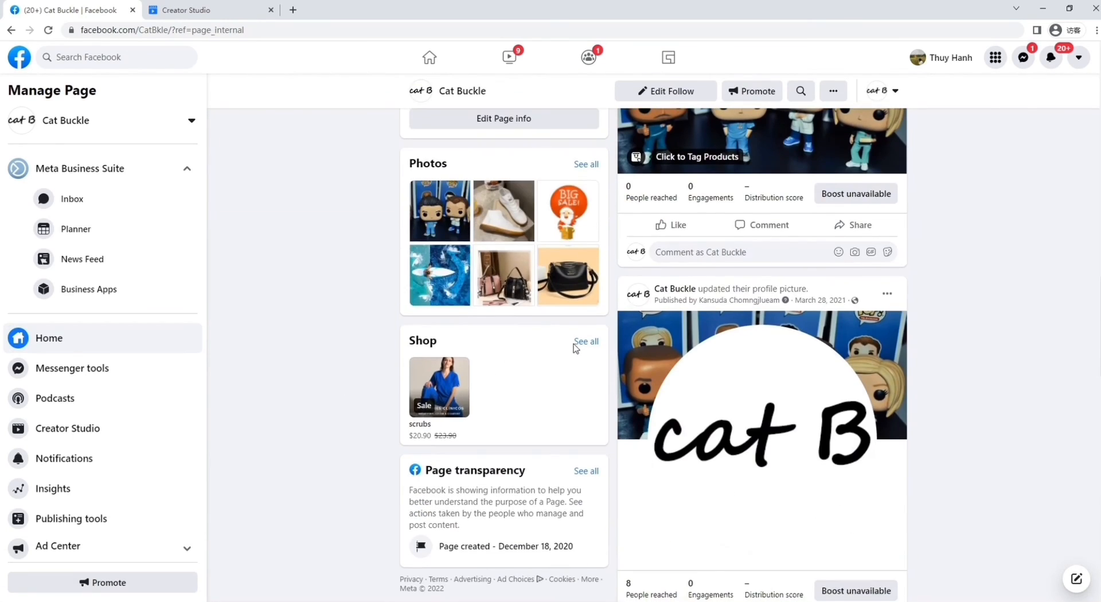
{"action": "mouse_move", "coordinate": [443, 418]}
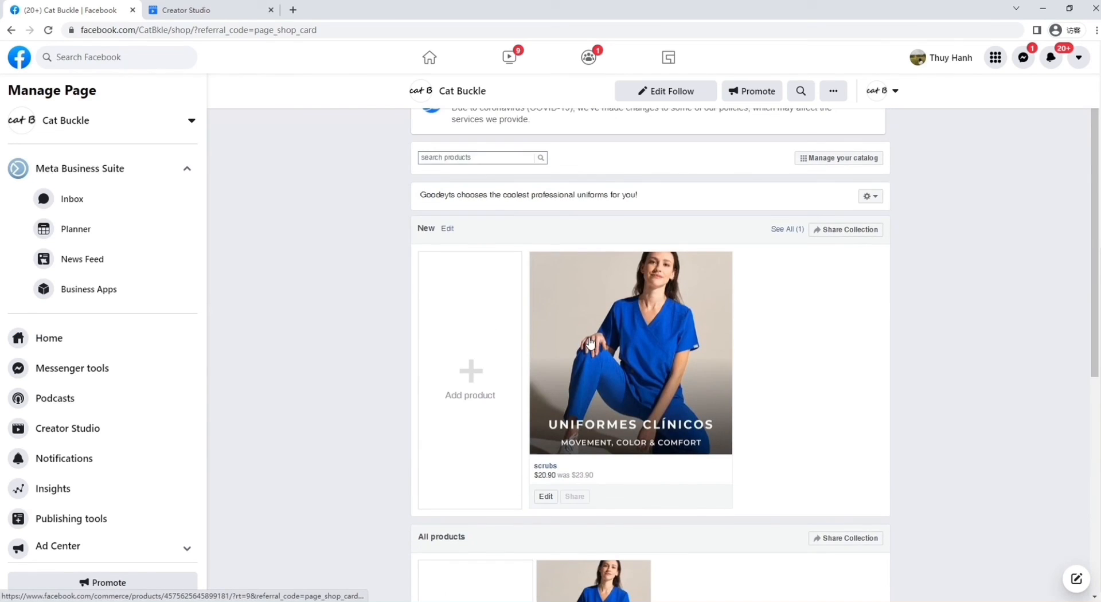
{"action": "left_click", "coordinate": [630, 354]}
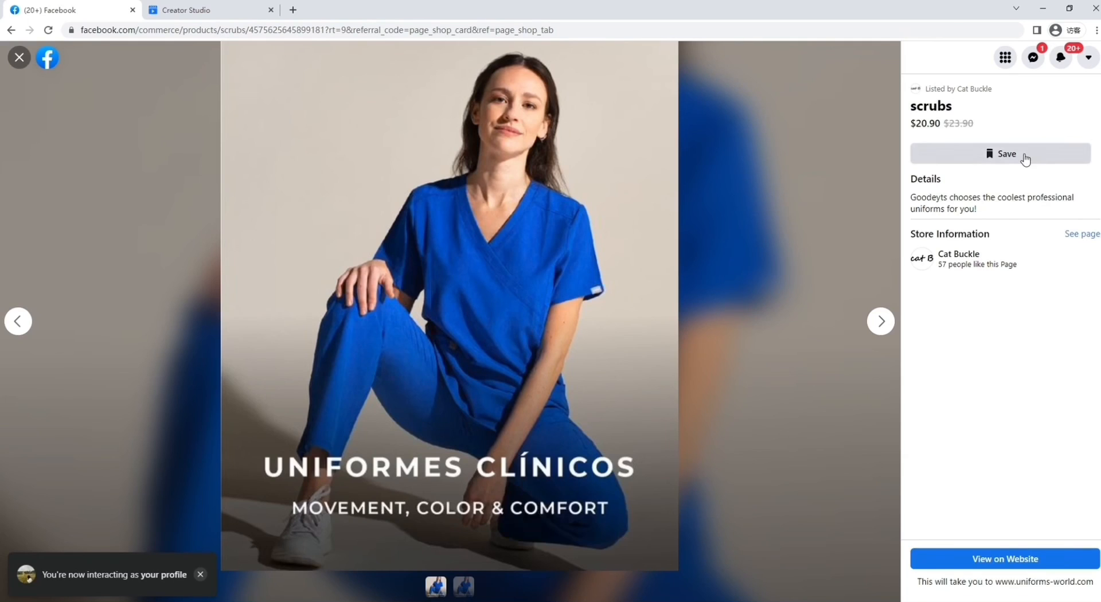
Save the scrubs listing to saved items without creating a saved-items collection.
{"action": "left_click", "coordinate": [1000, 154]}
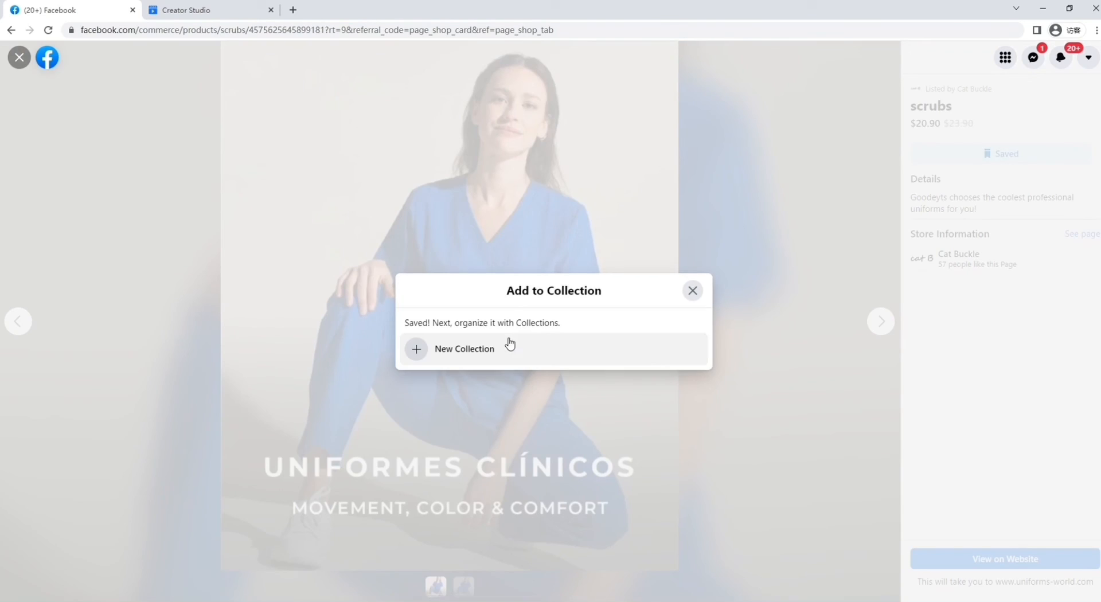
{"action": "left_click", "coordinate": [464, 349]}
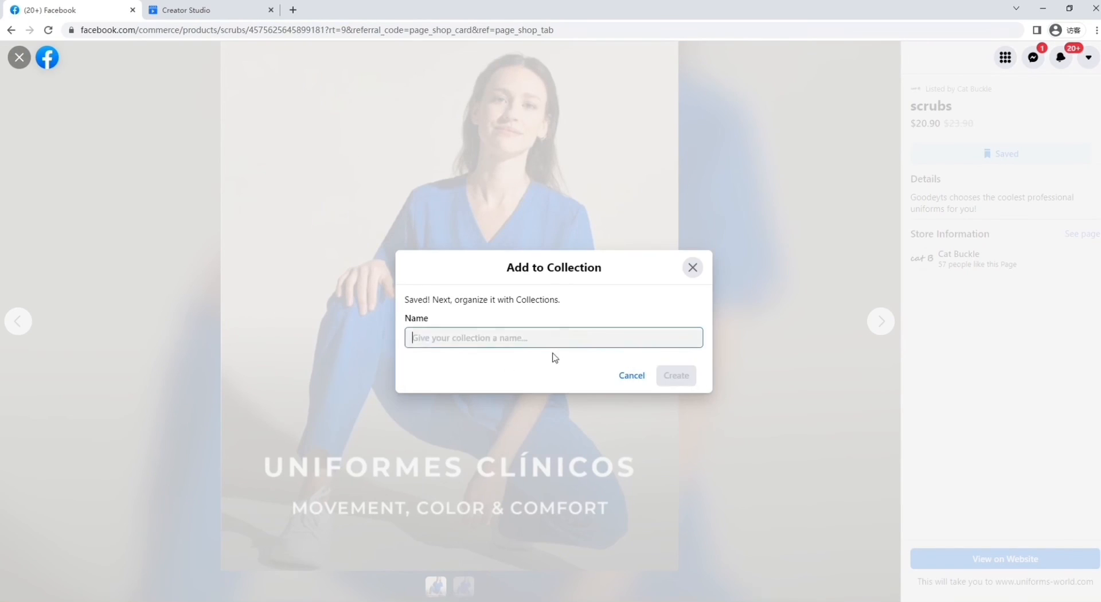
{"action": "left_click", "coordinate": [692, 267]}
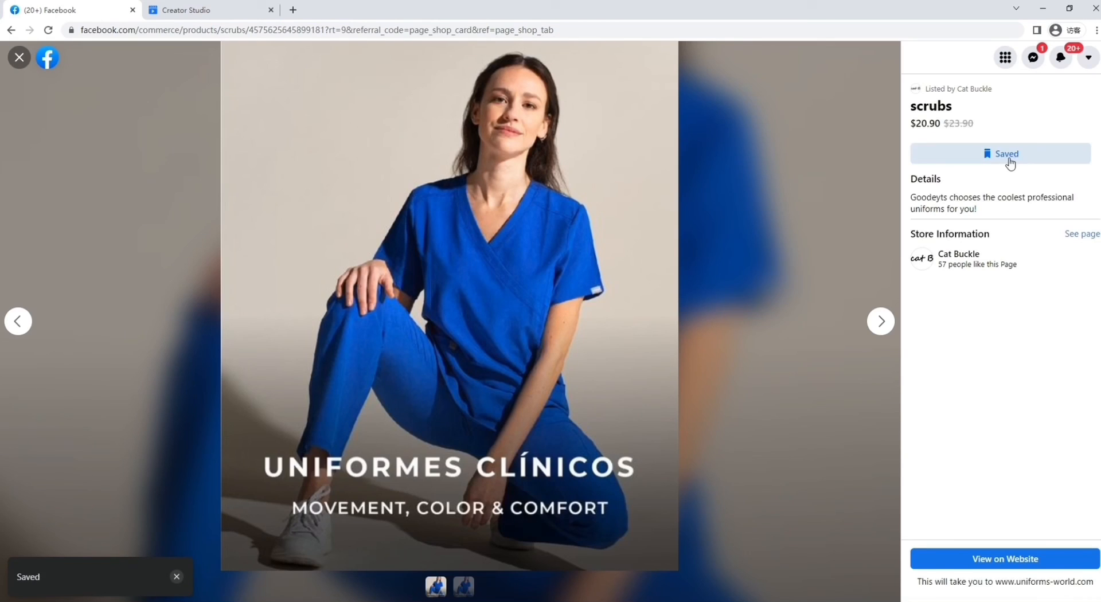
{"action": "mouse_move", "coordinate": [1005, 559]}
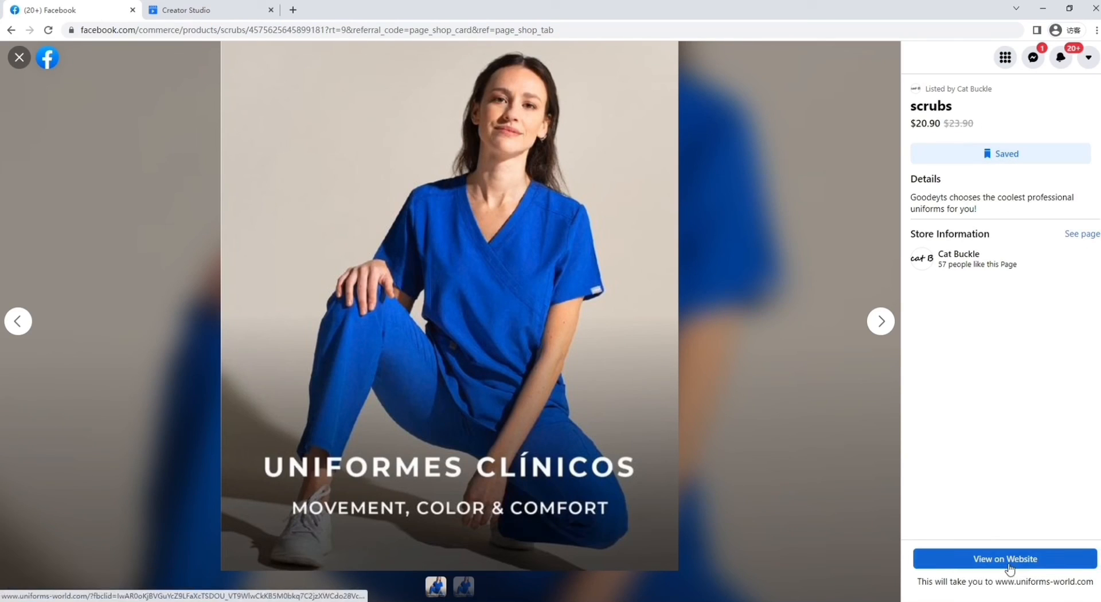
{"action": "mouse_move", "coordinate": [1042, 278]}
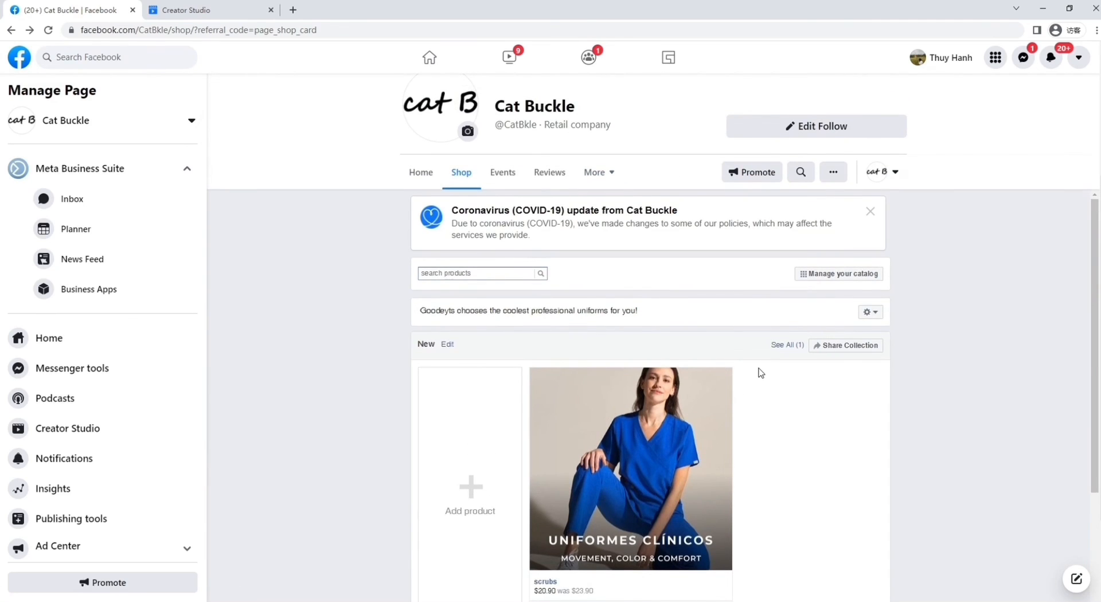
{"action": "mouse_move", "coordinate": [357, 384]}
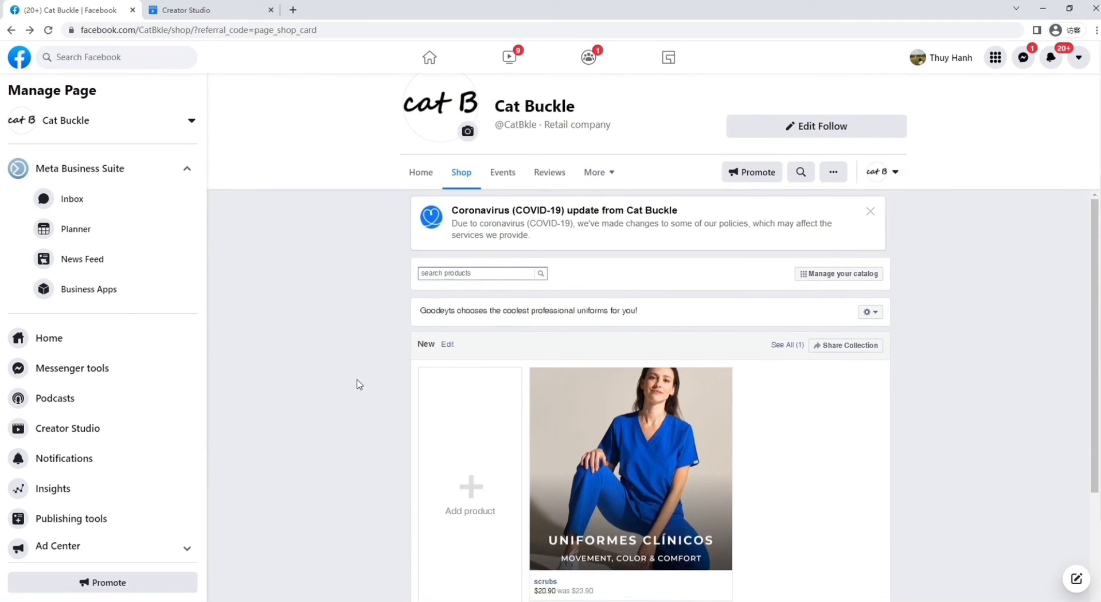